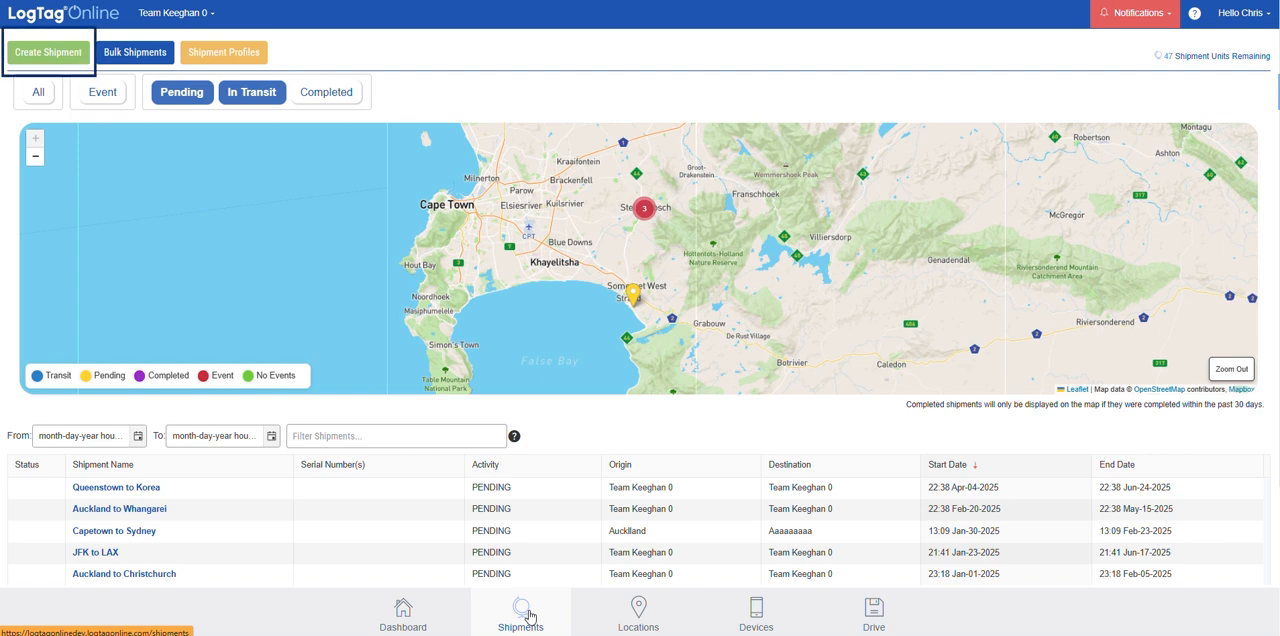
Start a new shipment and continue without a shipment profile
{"action": "left_click", "coordinate": [47, 52]}
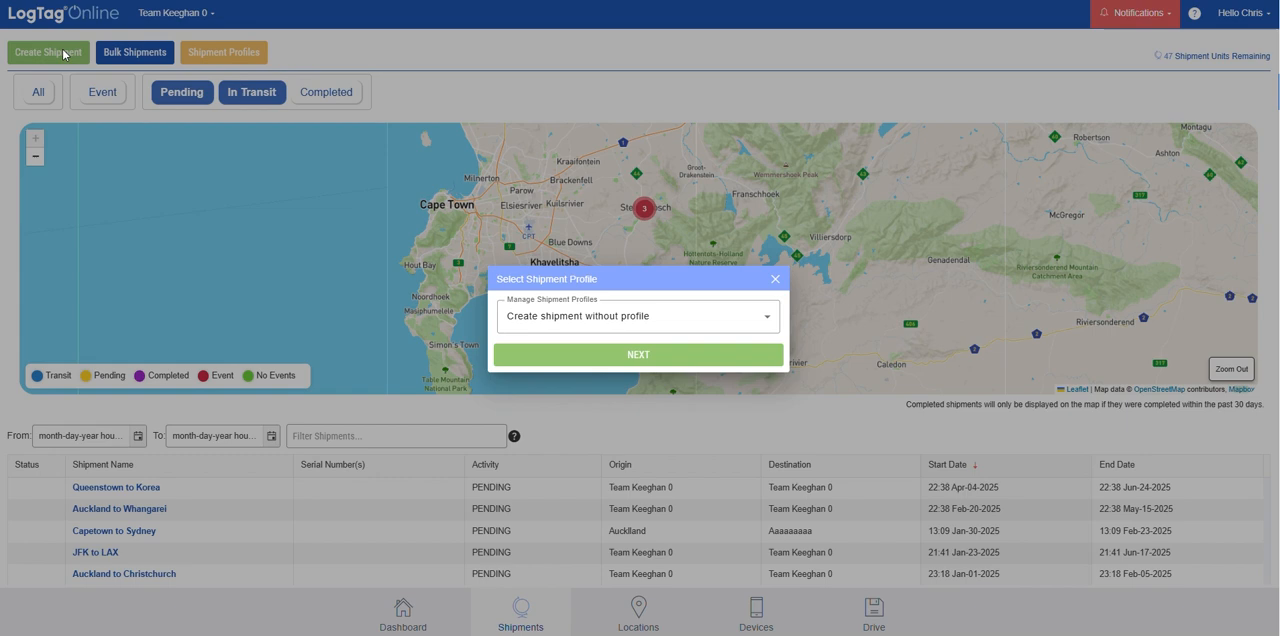
{"action": "left_click", "coordinate": [638, 354]}
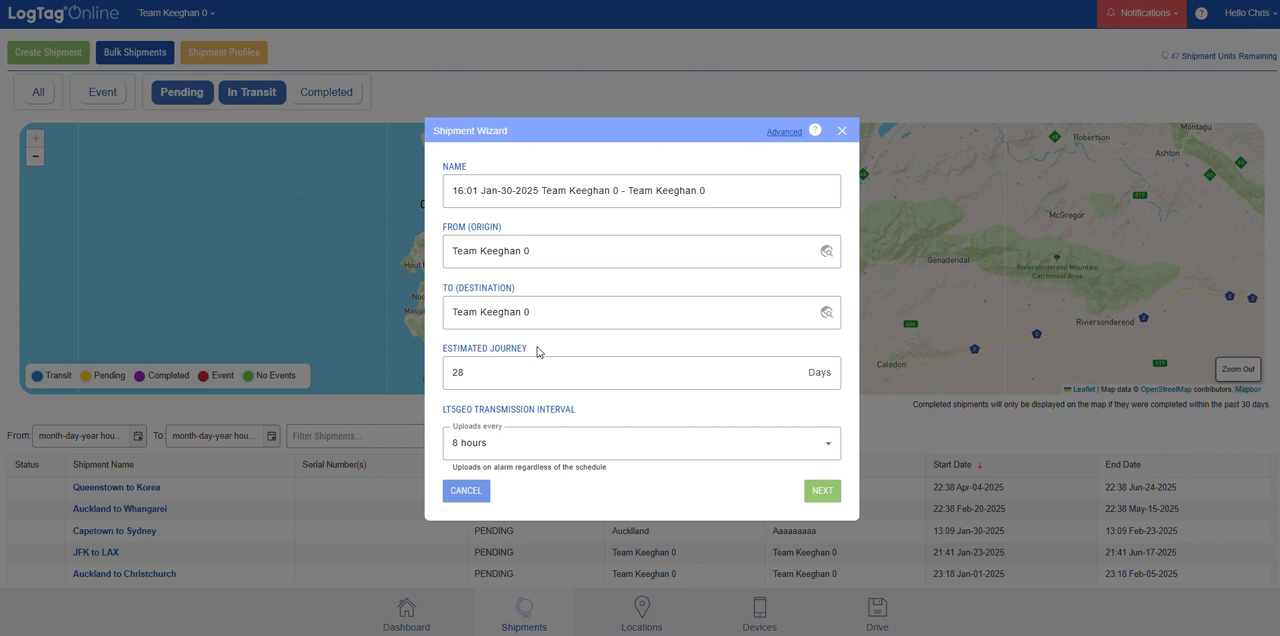
Create the LogTag Head Office area at 28 William Pickering Dr, Rosedale, Auckland
{"action": "type", "text": "LogTag Head Offic"}
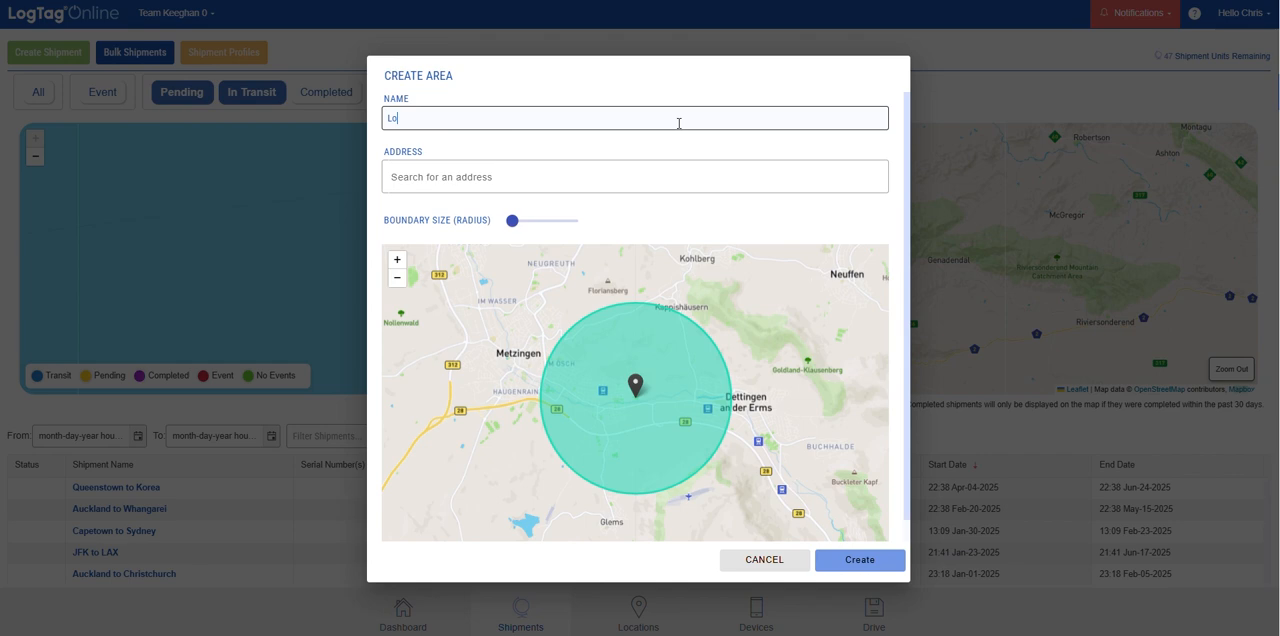
{"action": "type", "text": "28 William Pickering Dr"}
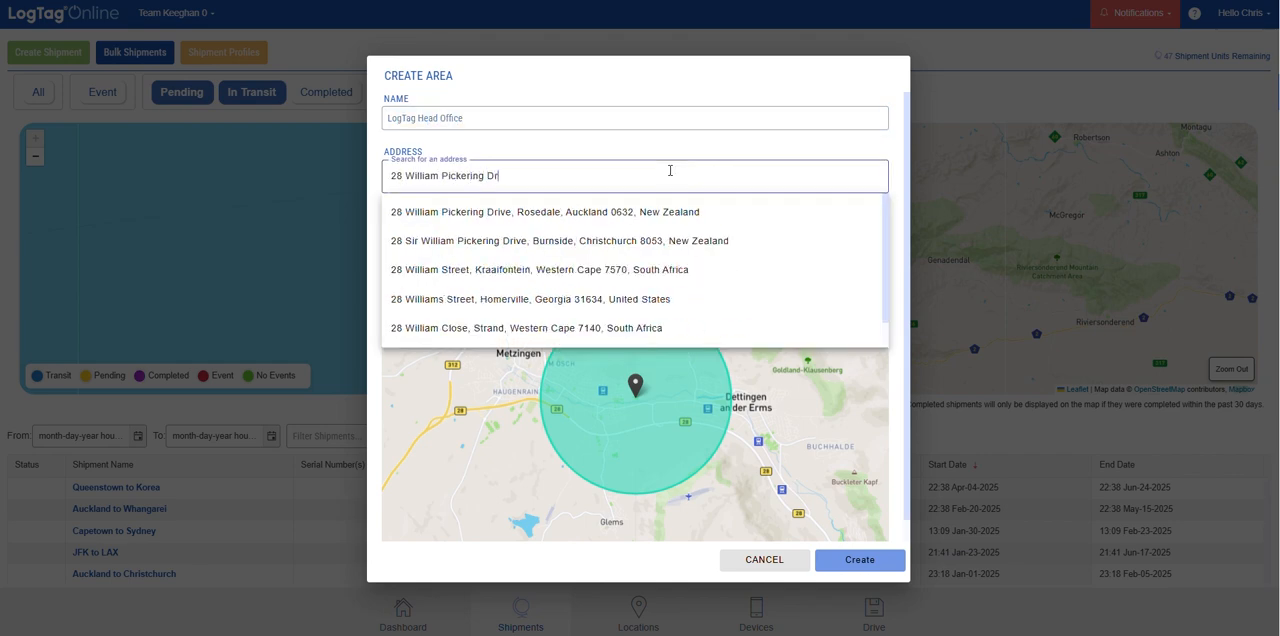
{"action": "left_click", "coordinate": [535, 211]}
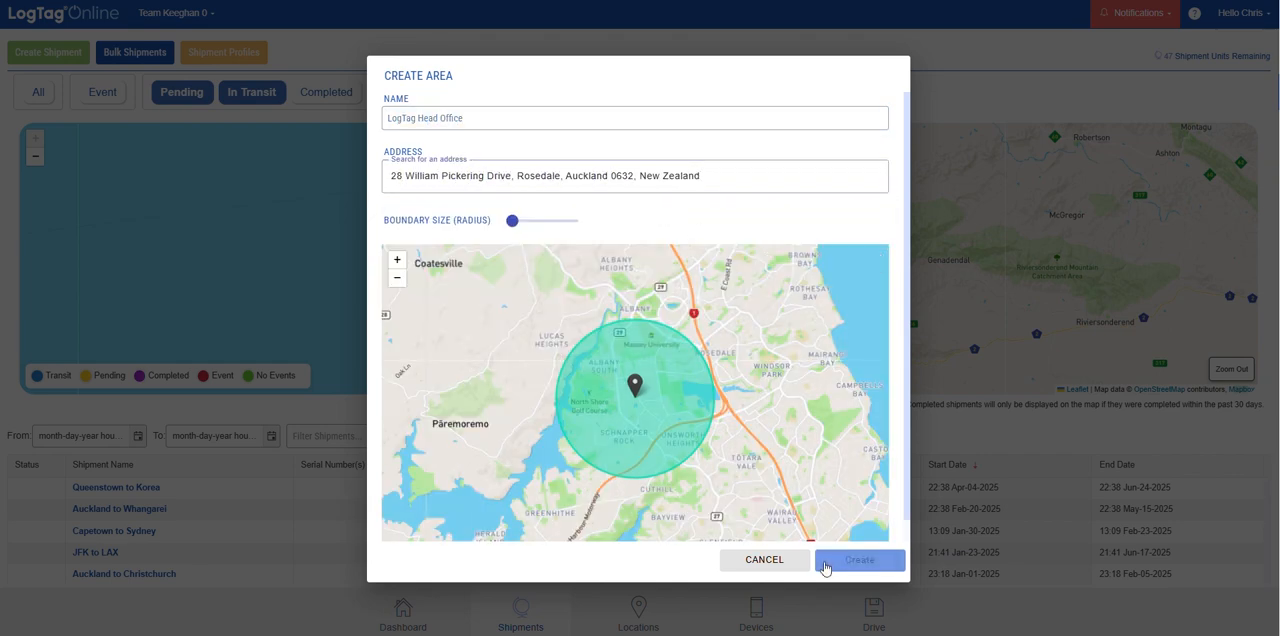
Create The Plaza Hotel area at 768 5th Ave with an adjusted boundary size
{"action": "type", "text": "The"}
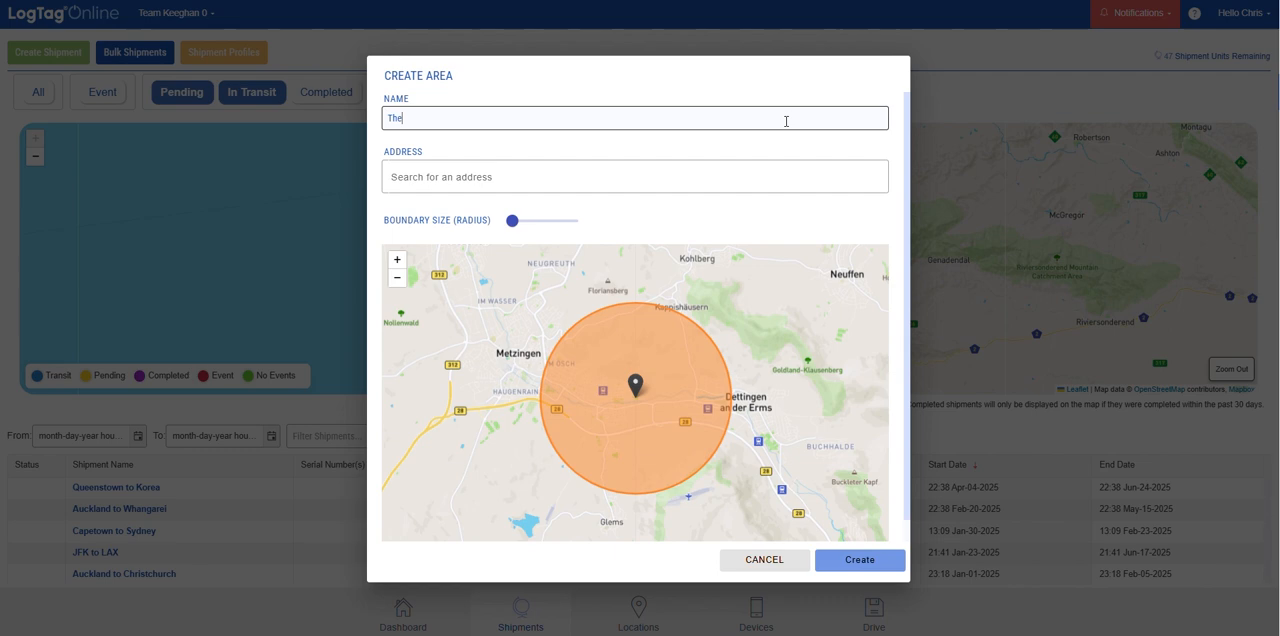
{"action": "type", "text": "768 5th Avenue, Troy, New York 12182, United States"}
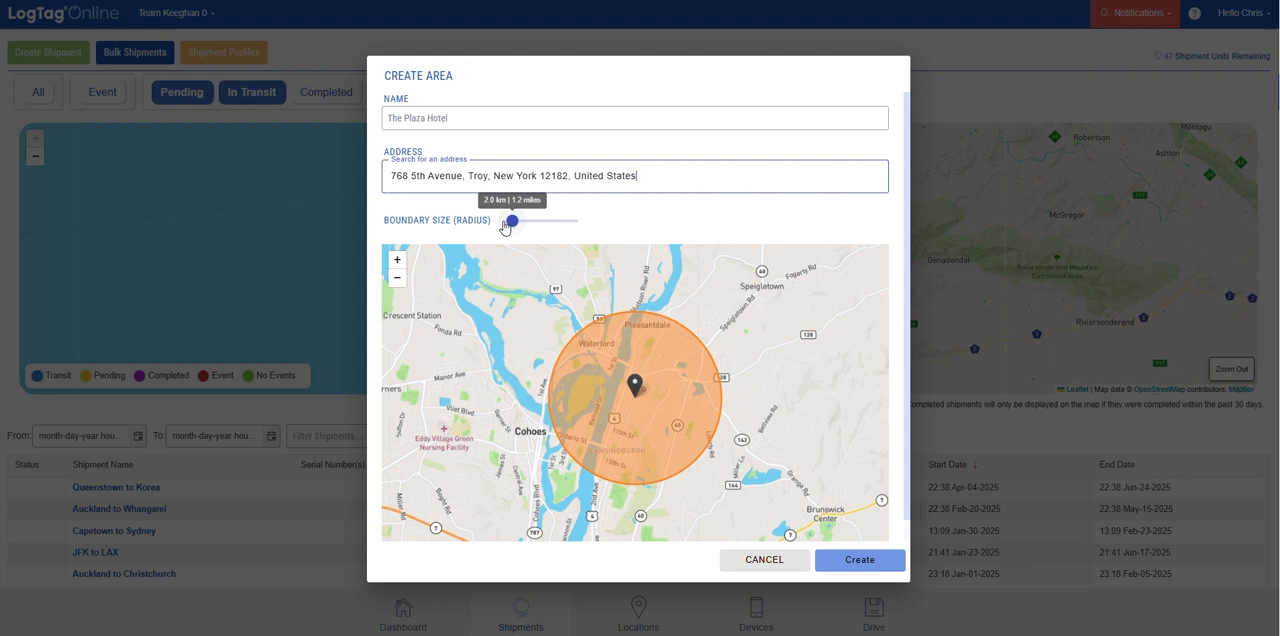
{"action": "left_click_drag", "start_coordinate": [505, 220], "coordinate": [532, 220]}
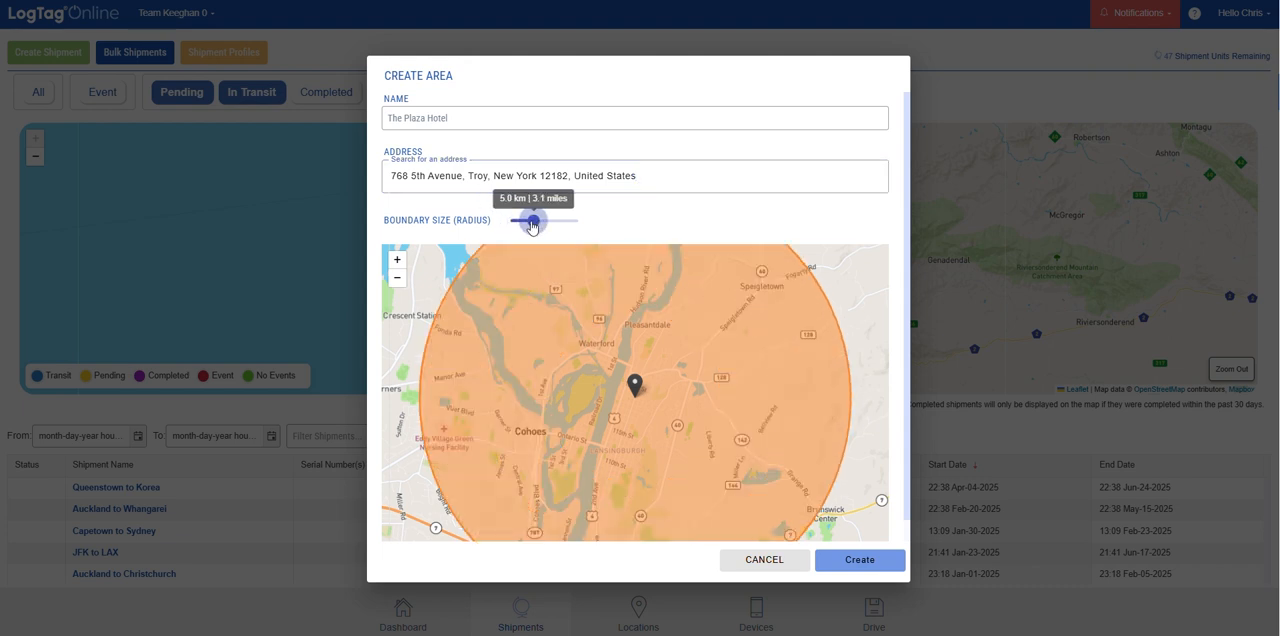
{"action": "left_click_drag", "start_coordinate": [532, 220], "coordinate": [522, 220]}
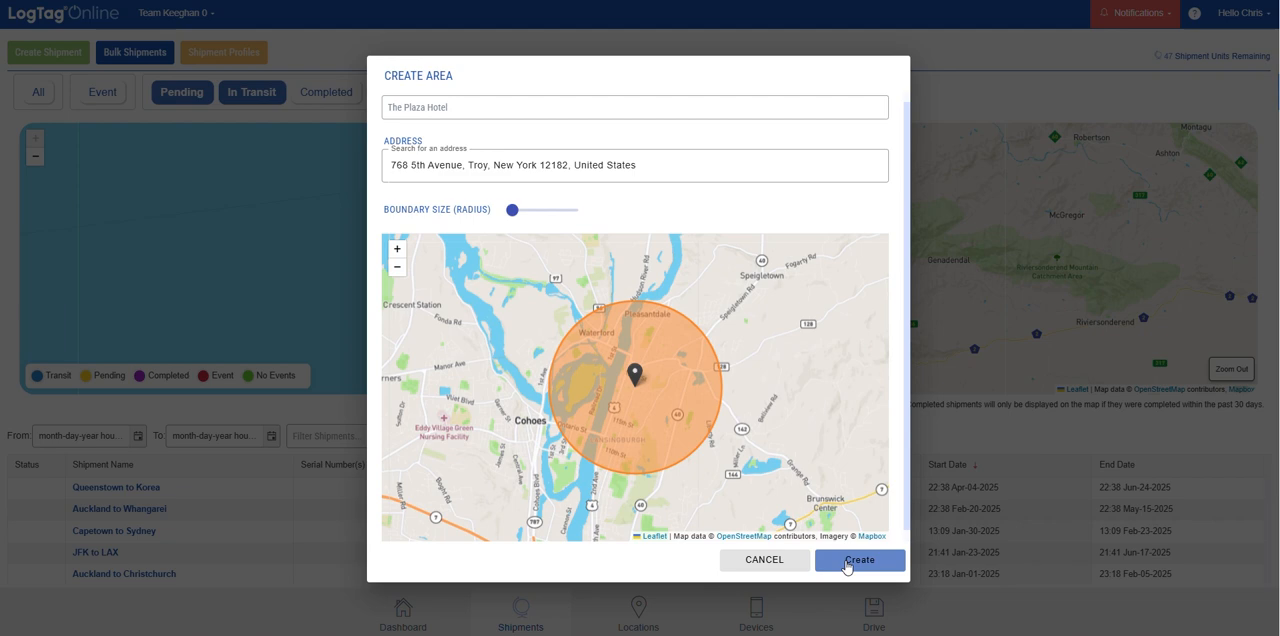
{"action": "left_click", "coordinate": [858, 559]}
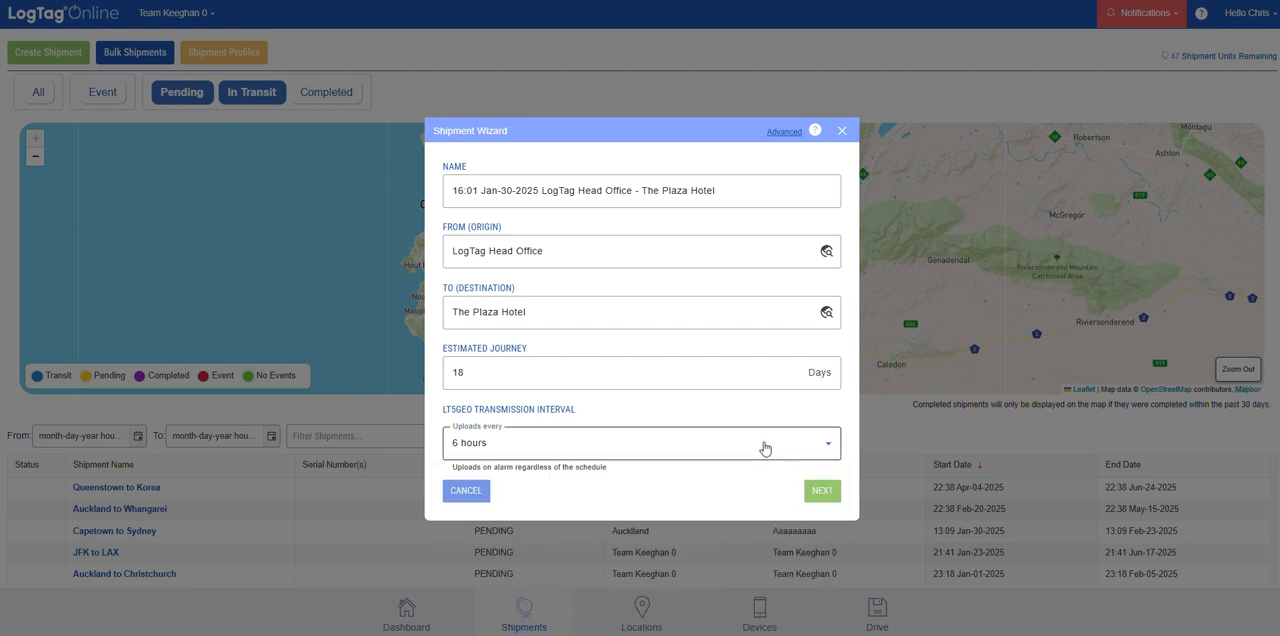
Continue from the shipment details to the logger configuration step
{"action": "left_click", "coordinate": [821, 490]}
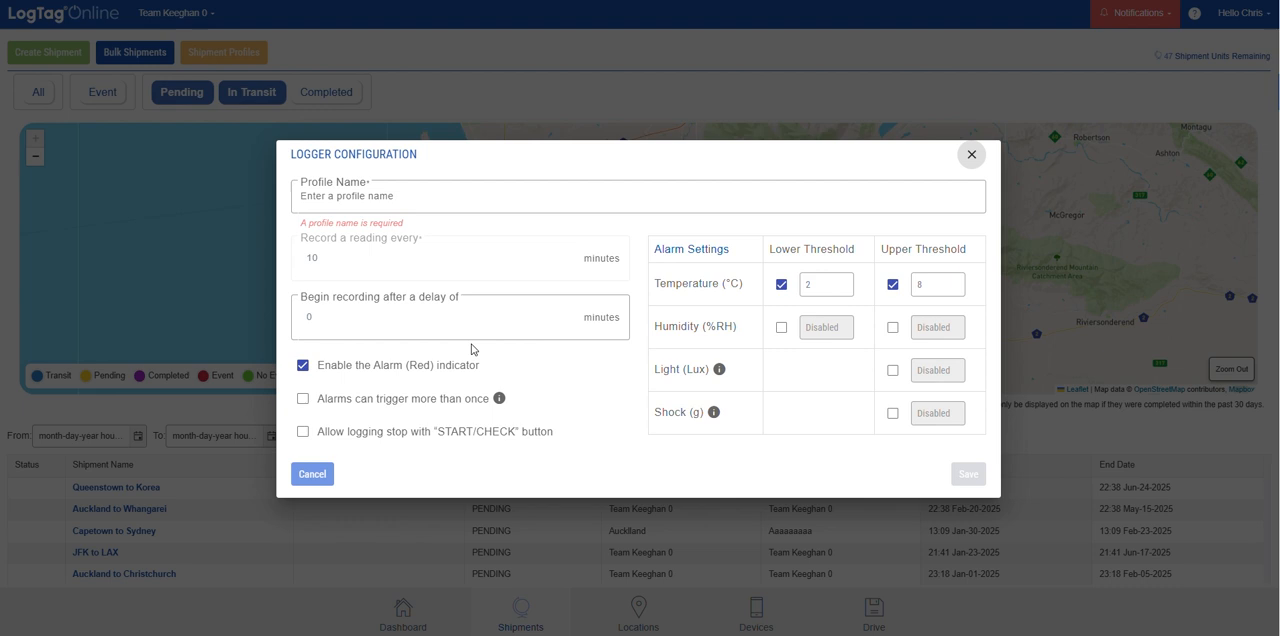
Name the profile Vaccination Shipment, enable humidity alarms, set a 60-minute delay and START/CHECK stop
{"action": "type", "text": "Vaccination Shipment"}
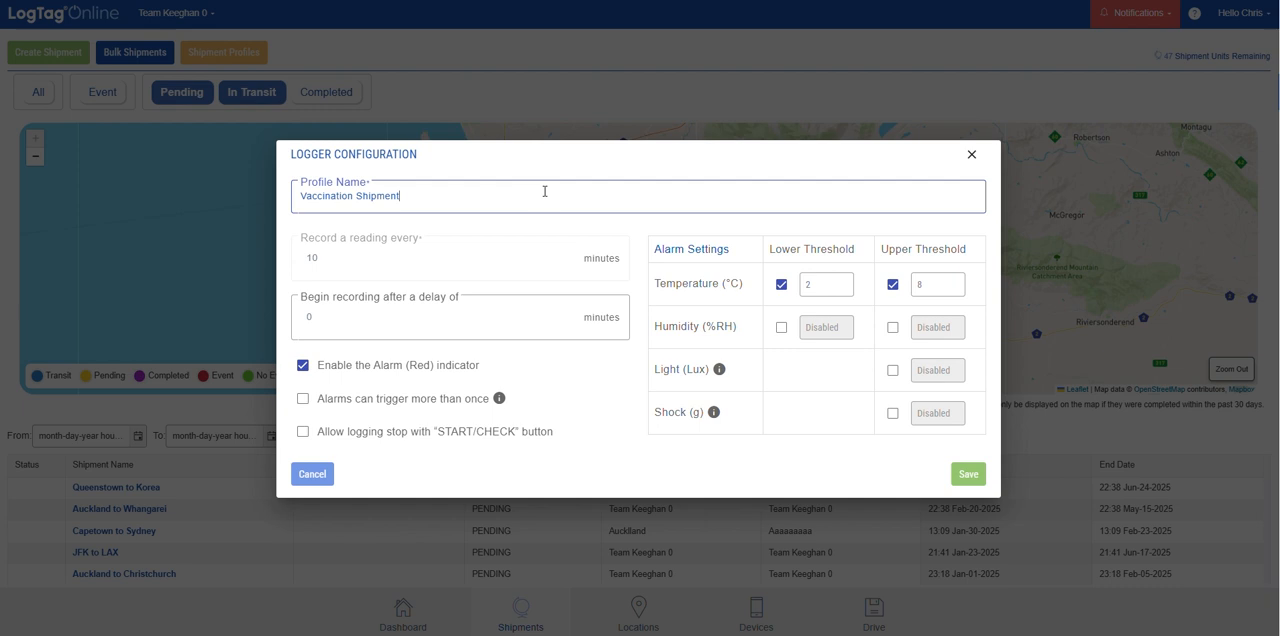
{"action": "left_click", "coordinate": [933, 284]}
{"action": "type", "text": "6"}
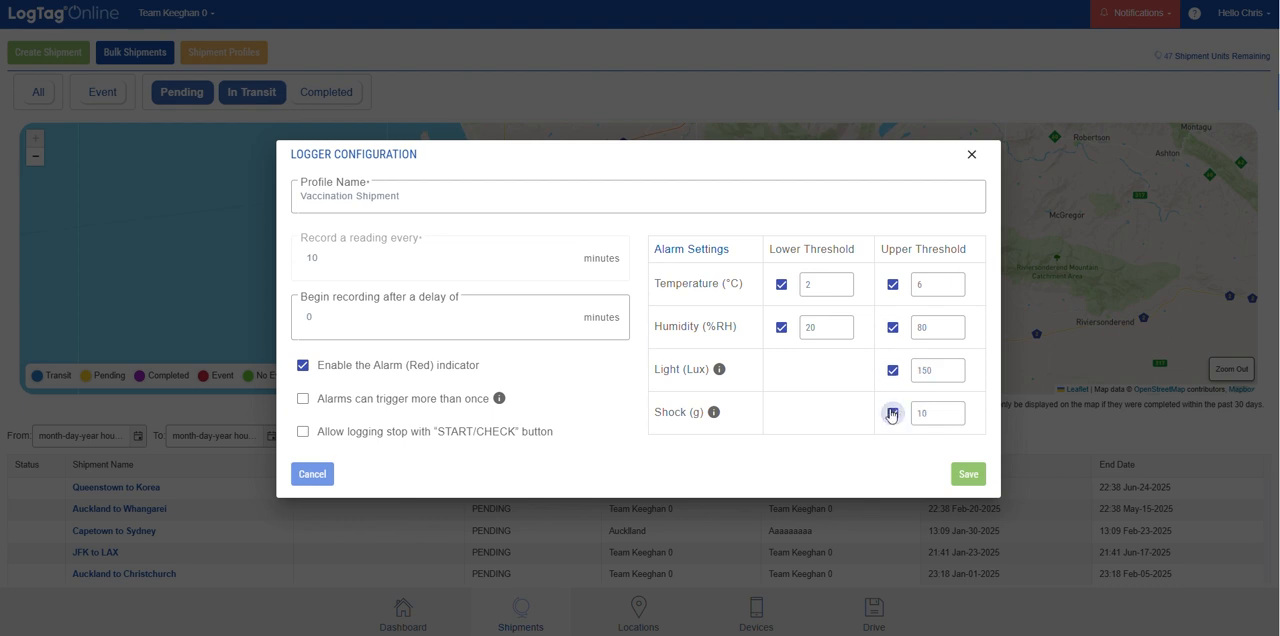
{"action": "left_click", "coordinate": [892, 413]}
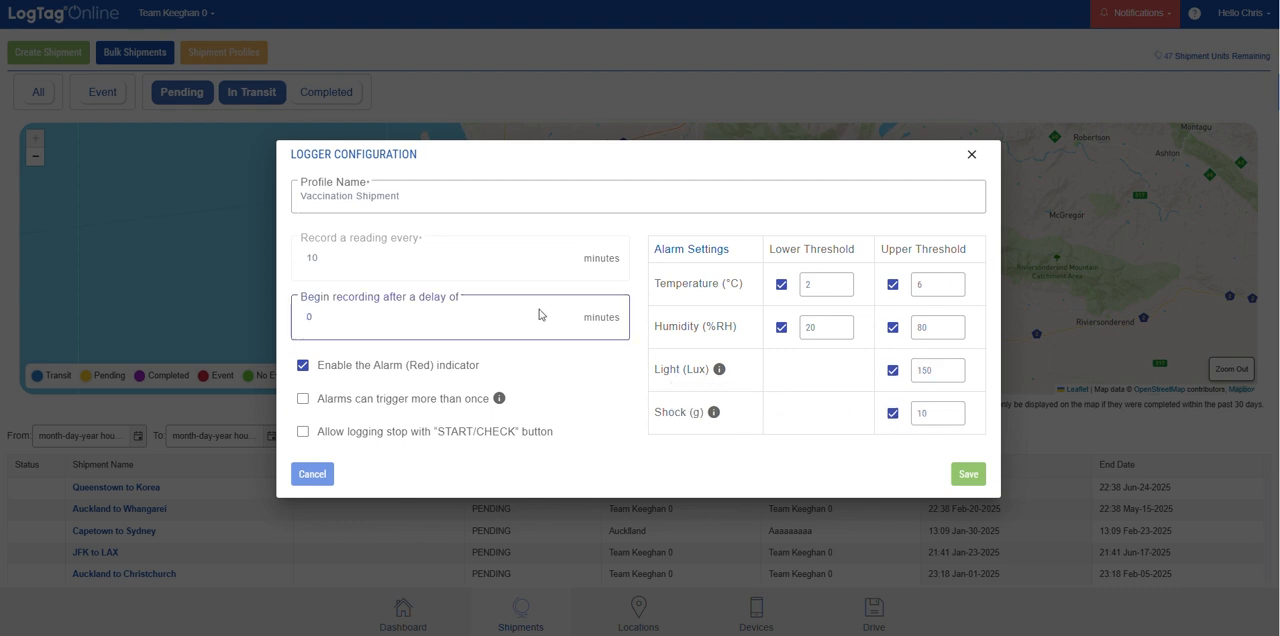
{"action": "type", "text": "60"}
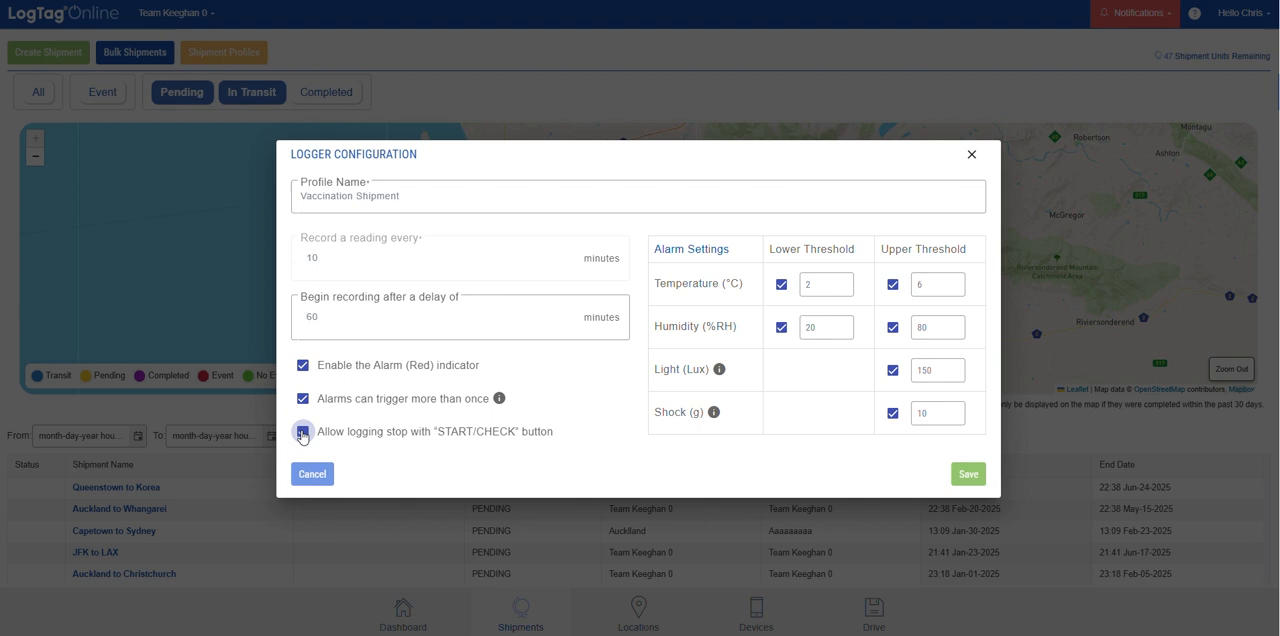
{"action": "left_click", "coordinate": [966, 474]}
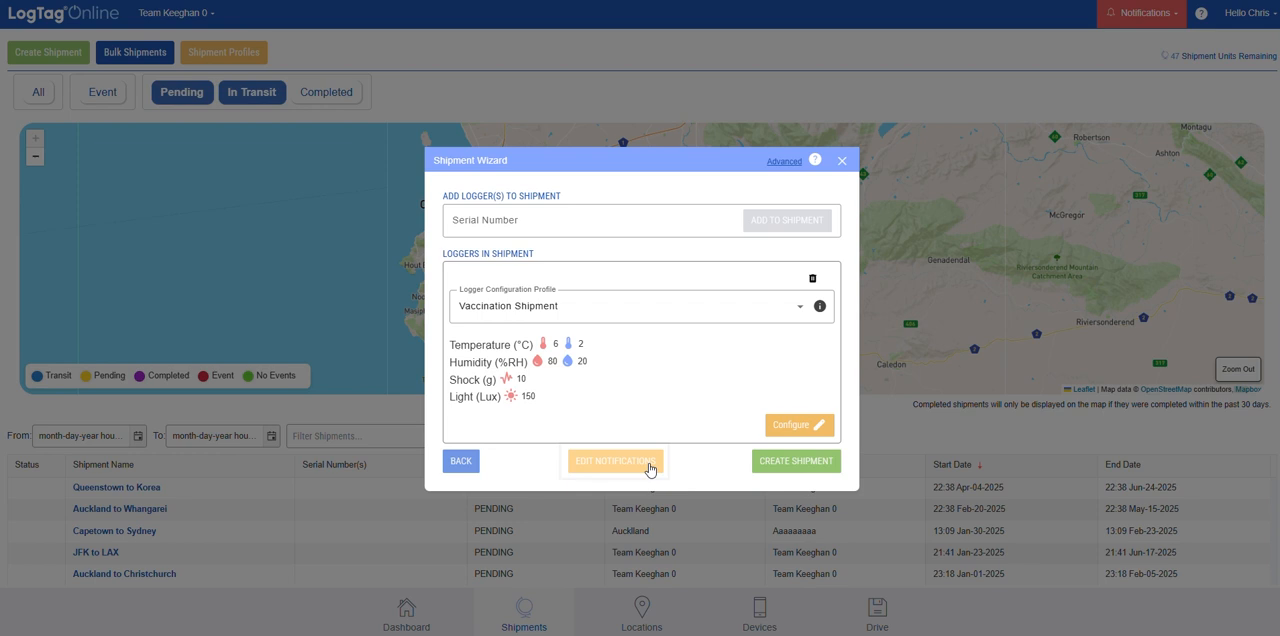
Go to the coordinator and notification settings for the shipment
{"action": "left_click", "coordinate": [615, 461]}
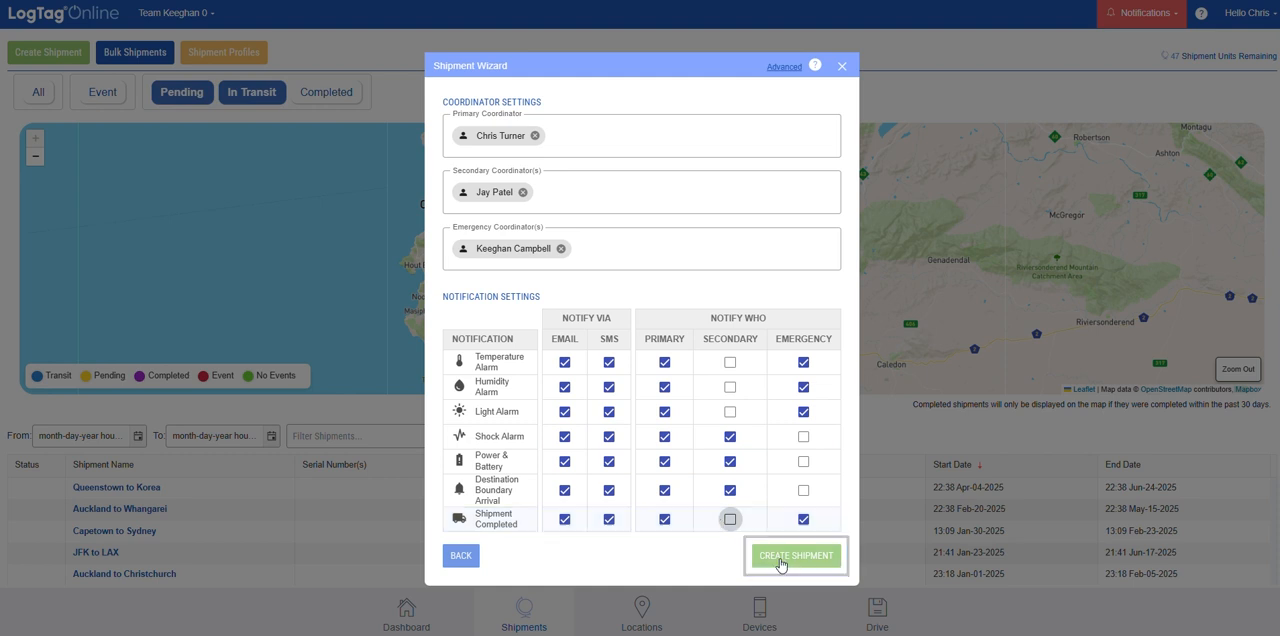
Create the LogTag Head Office to The Plaza Hotel shipment
{"action": "left_click", "coordinate": [796, 555]}
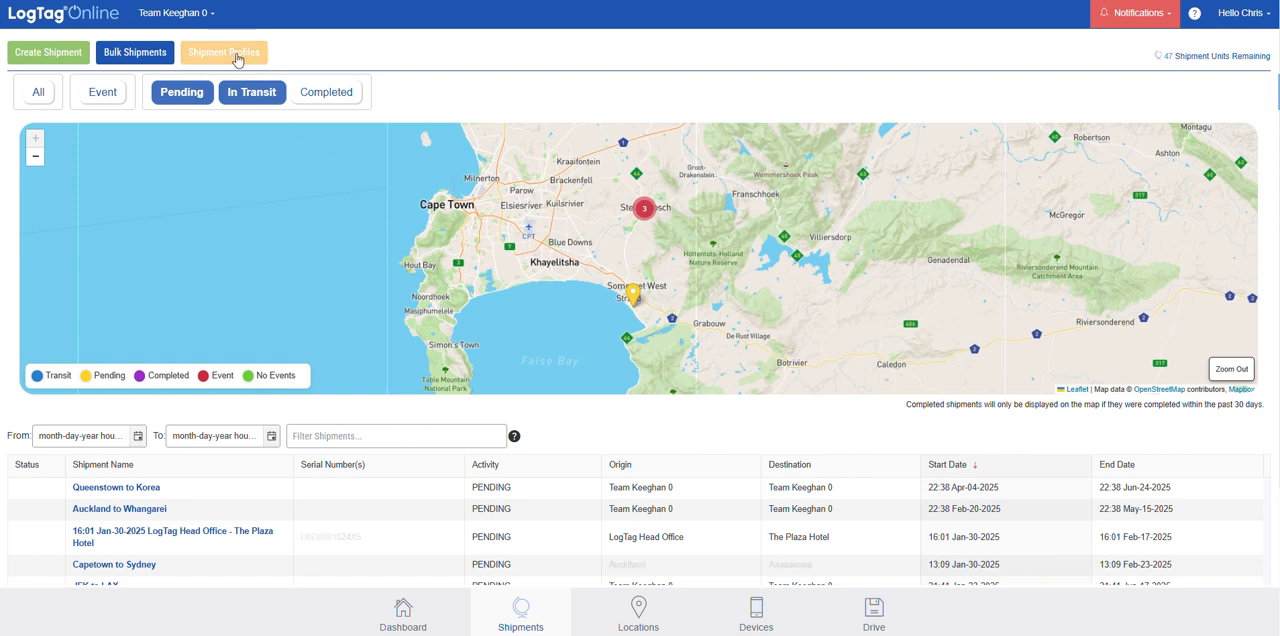
Start an Immunization Shipments shipment profile with a same-named logger profile
{"action": "left_click", "coordinate": [223, 52]}
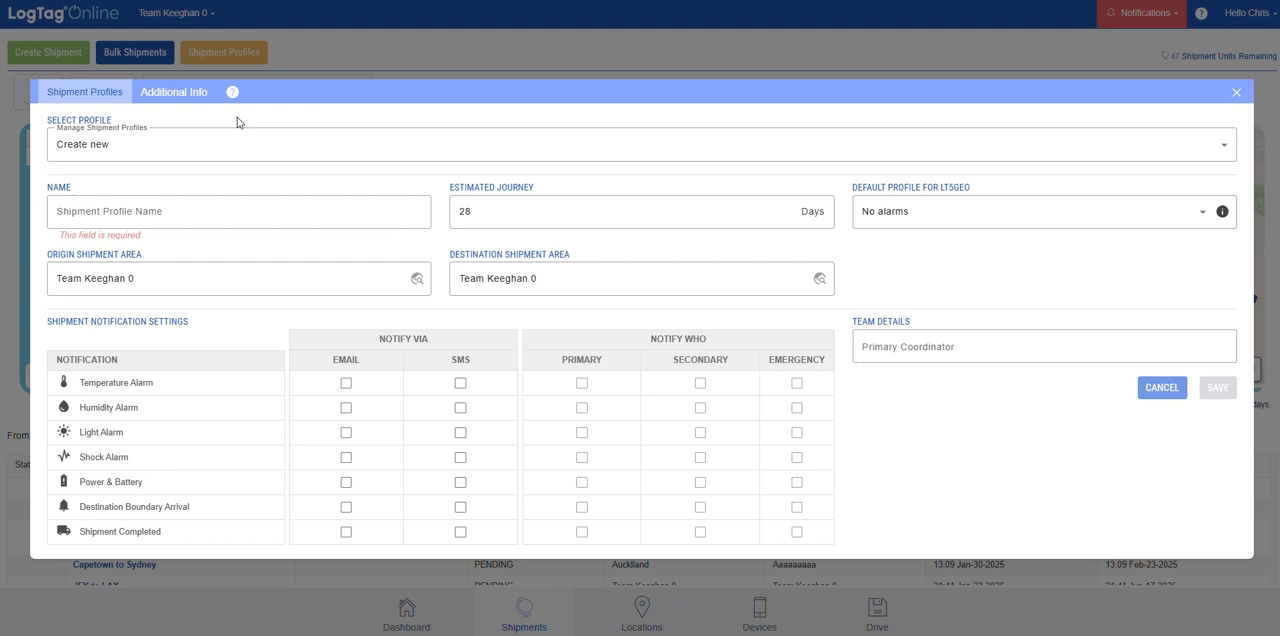
{"action": "type", "text": "Immunization Shipments"}
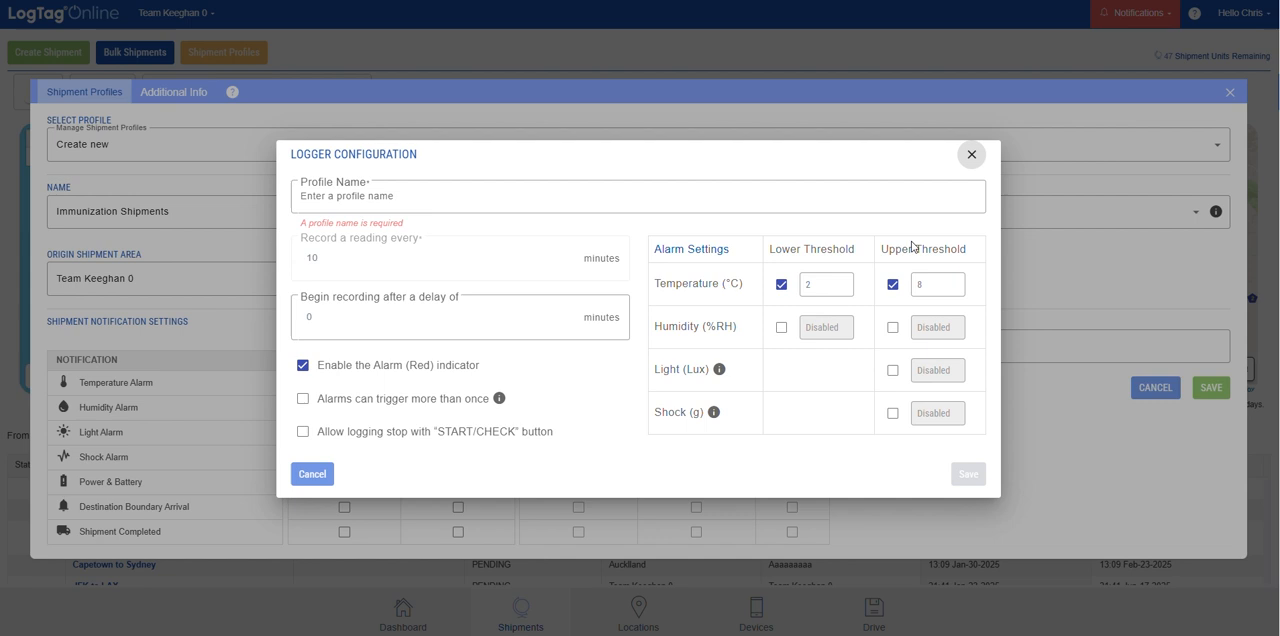
{"action": "mouse_move", "coordinate": [912, 247]}
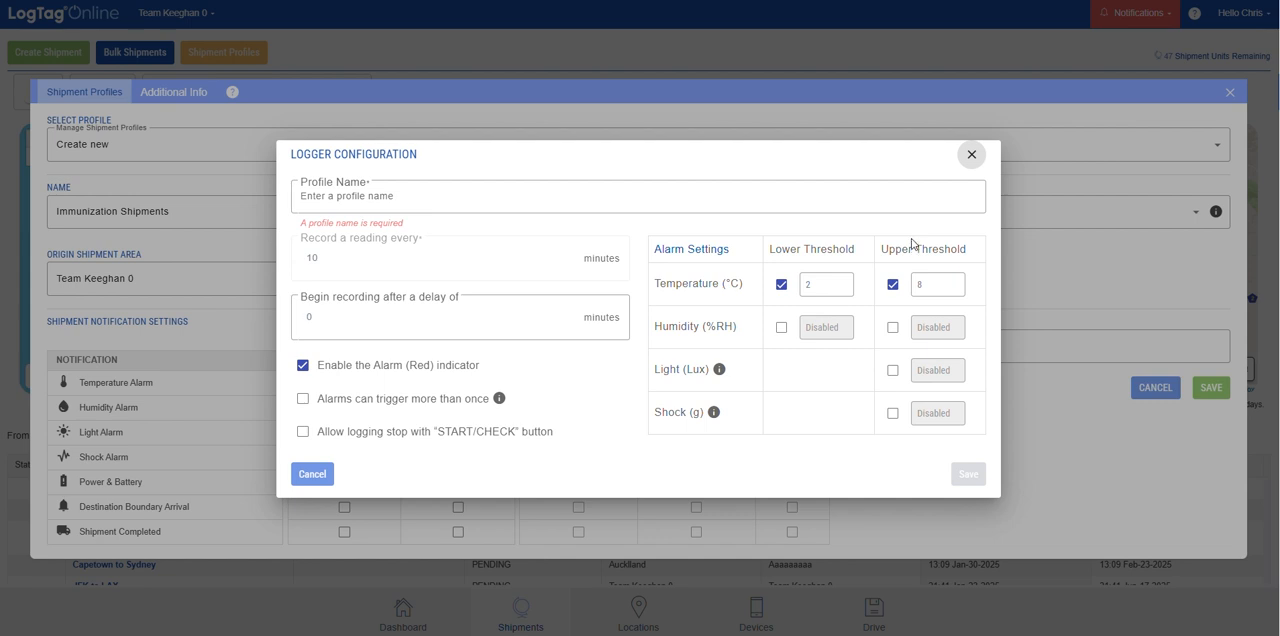
{"action": "type", "text": "Immunization Shipment"}
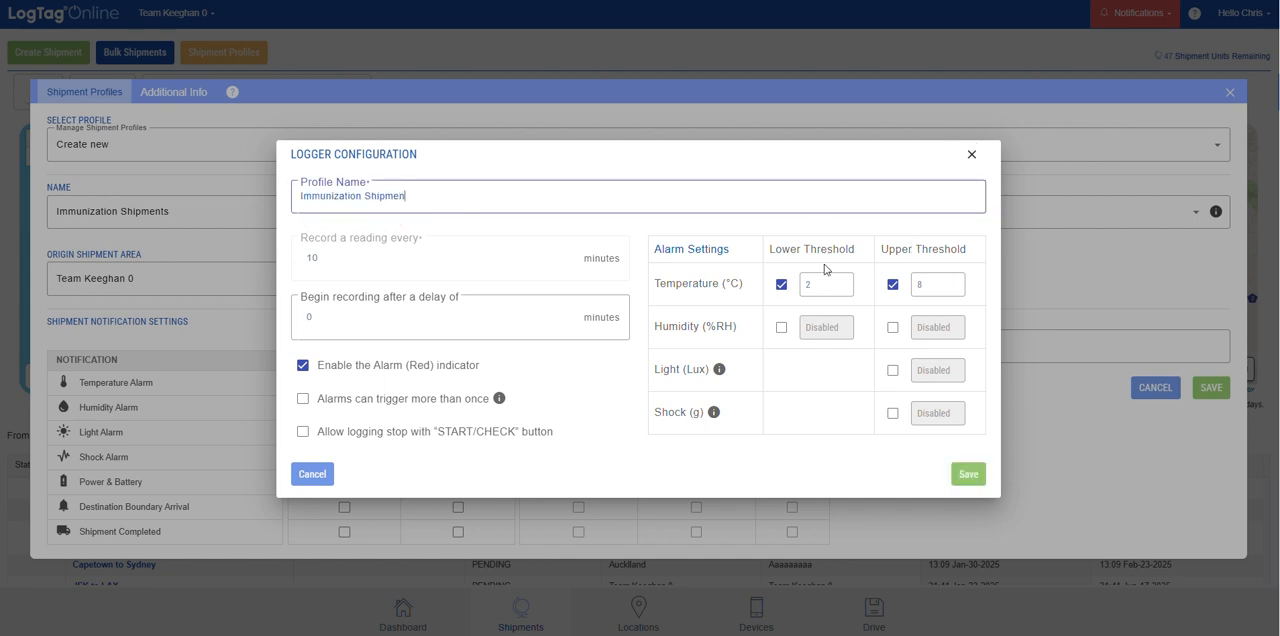
Set the upper temperature limit to 6, enable humidity and shock alarms, and a 60-minute delay
{"action": "left_click", "coordinate": [930, 284]}
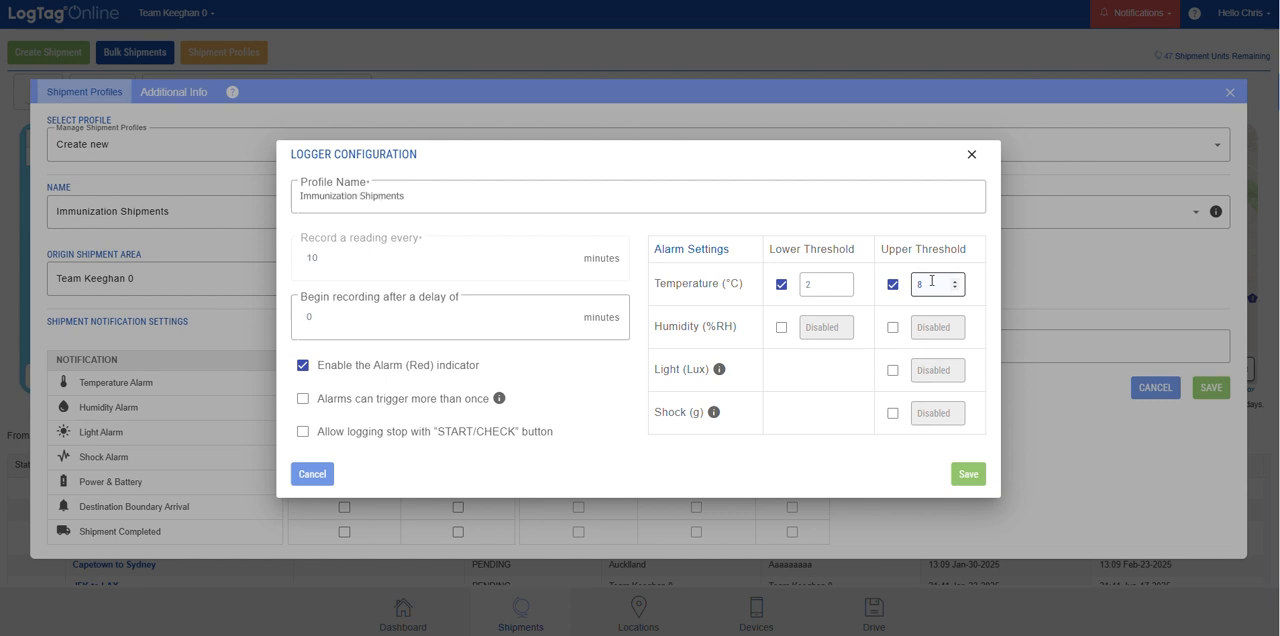
{"action": "left_click", "coordinate": [954, 289]}
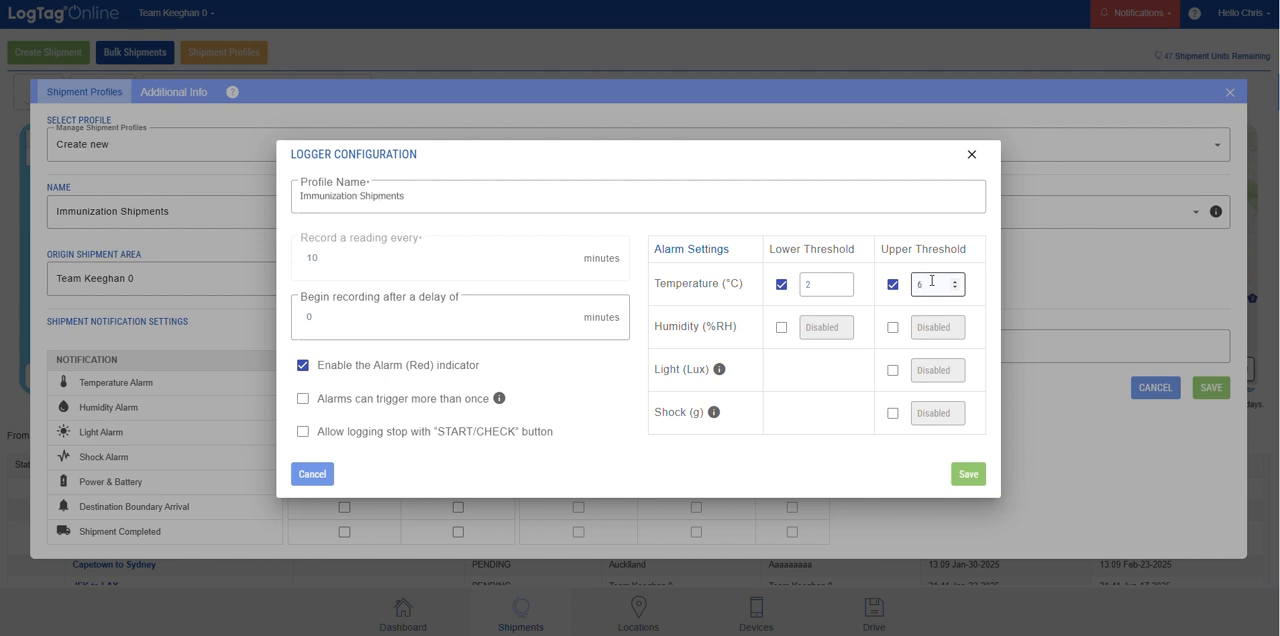
{"action": "left_click", "coordinate": [781, 327]}
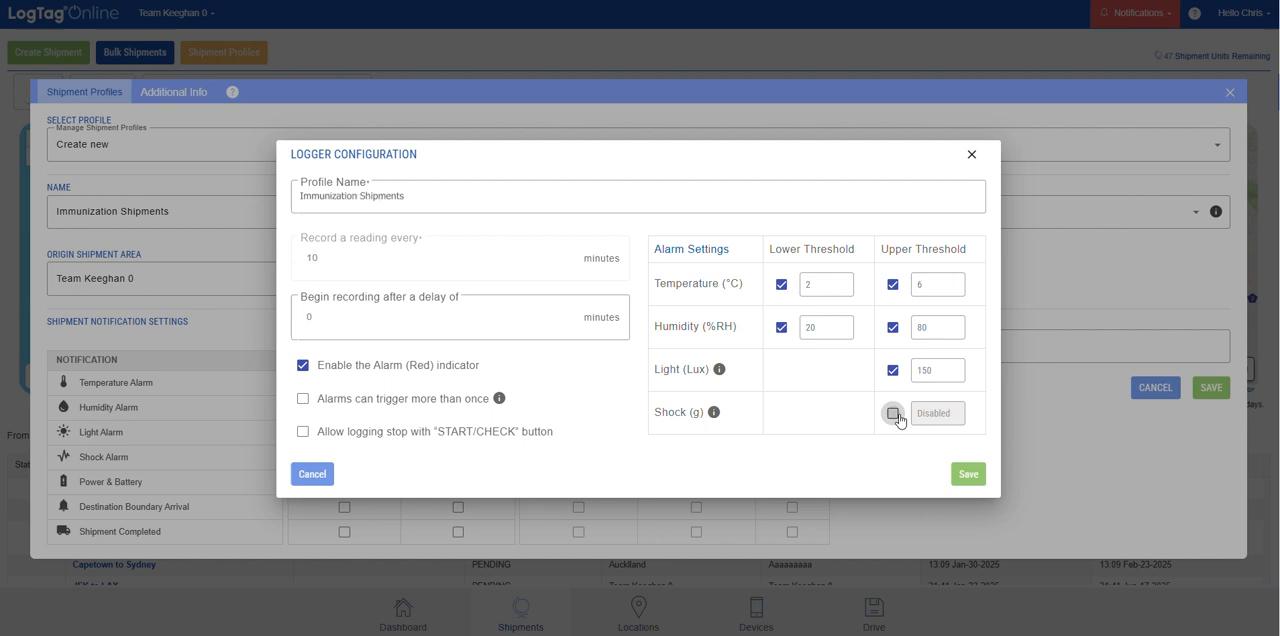
{"action": "left_click", "coordinate": [892, 413]}
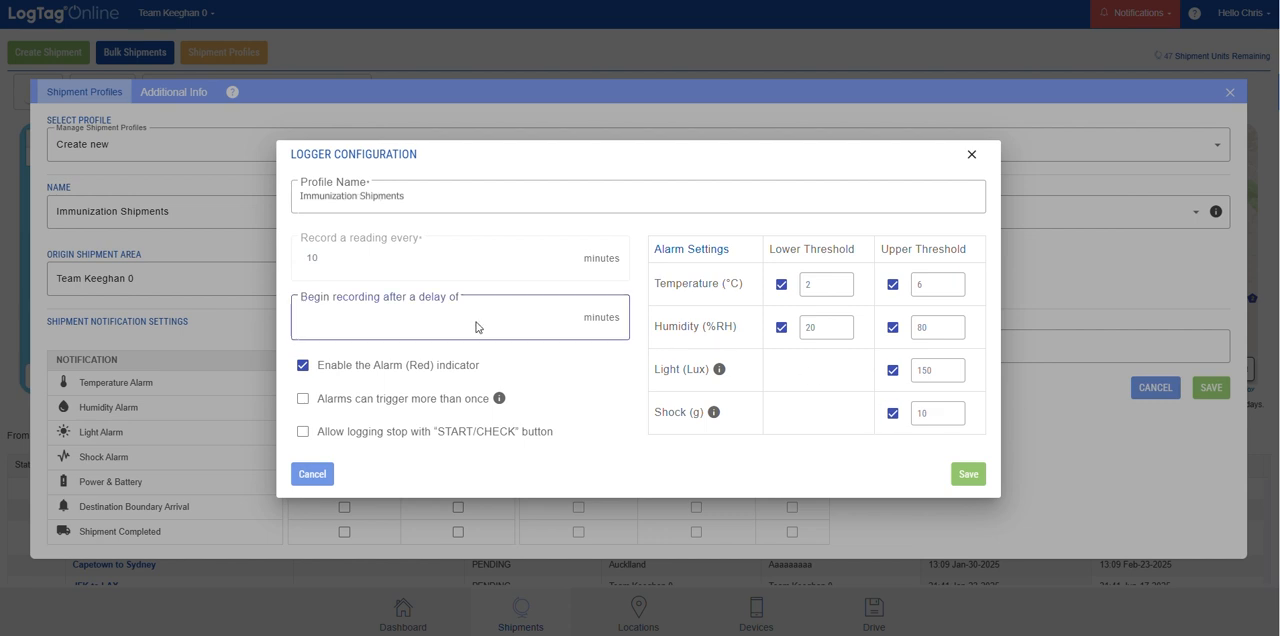
{"action": "type", "text": "60"}
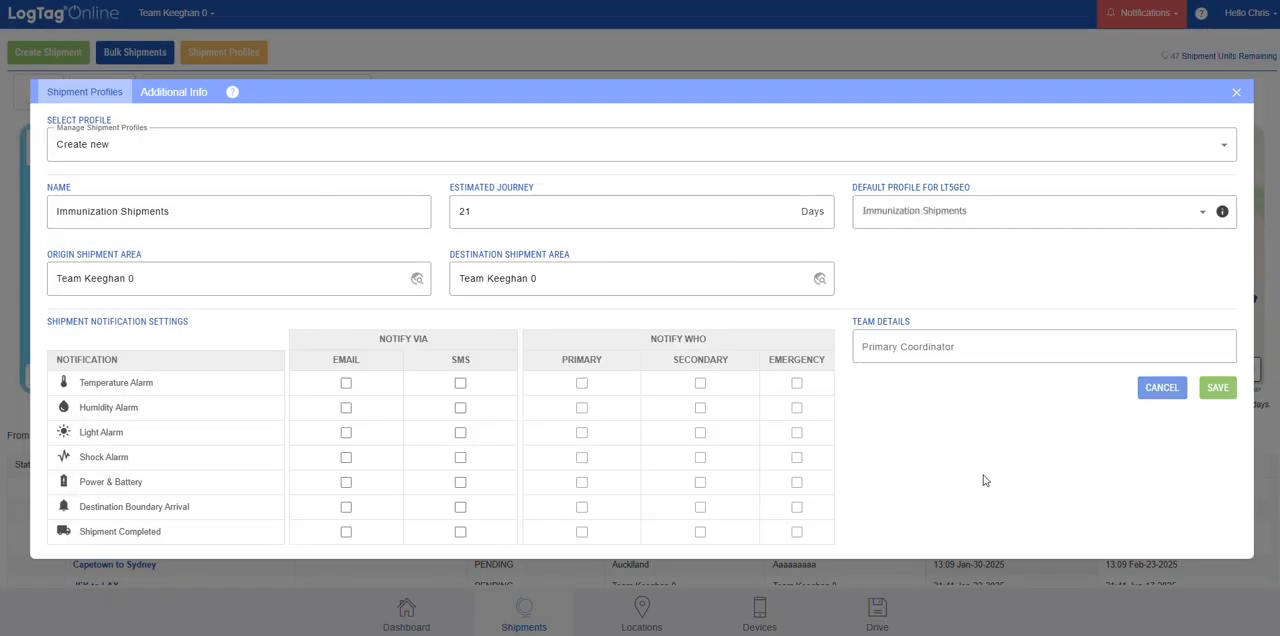
{"action": "mouse_move", "coordinate": [538, 298]}
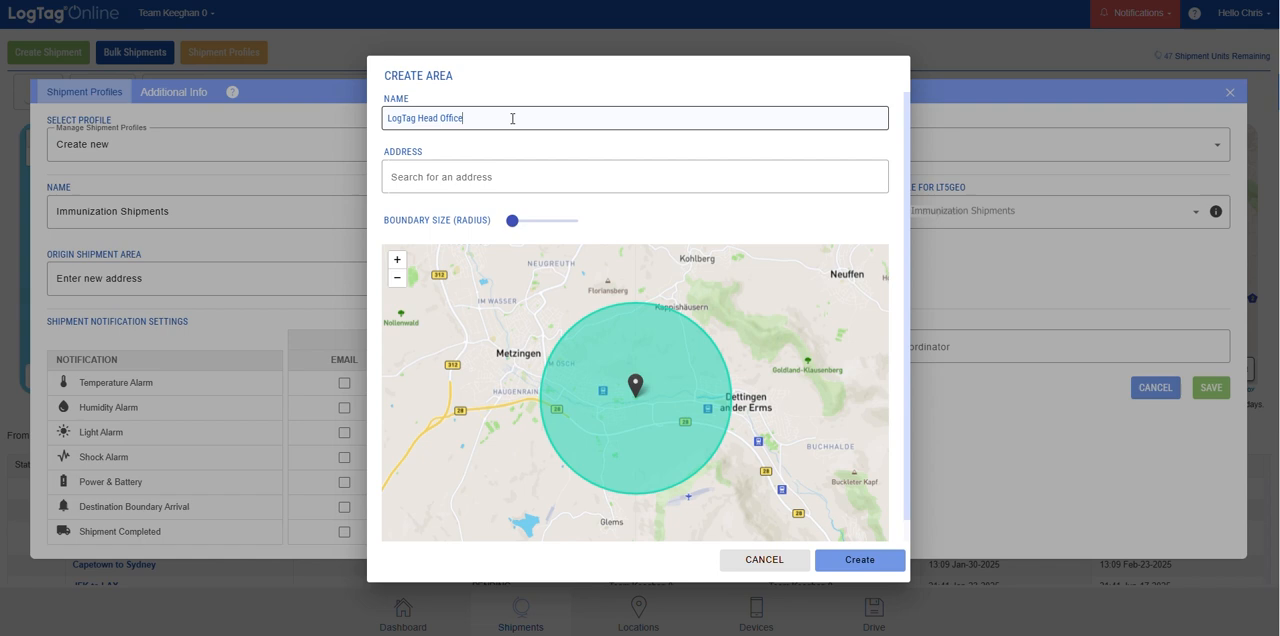
Set LogTag Head Office at 28 William Pickering Drive as origin and locate 768 5th Ave
{"action": "type", "text": "28 William Pickering Drive"}
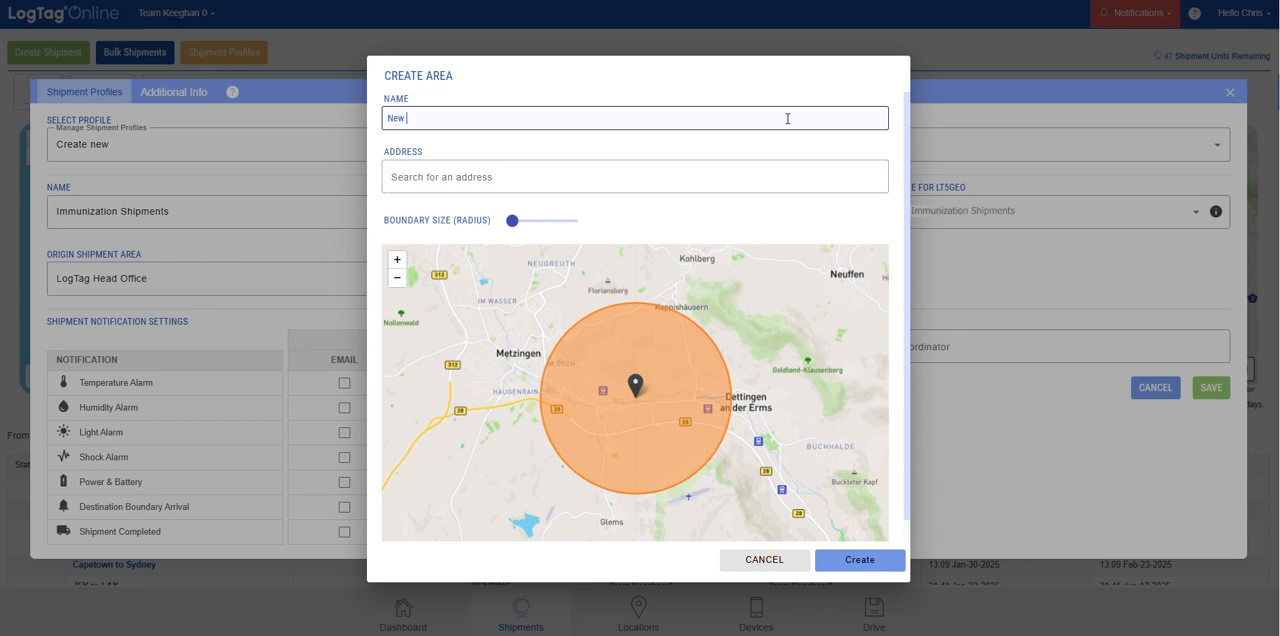
{"action": "type", "text": "768 5th Avenue, Brooklyn, New York 11232, United States"}
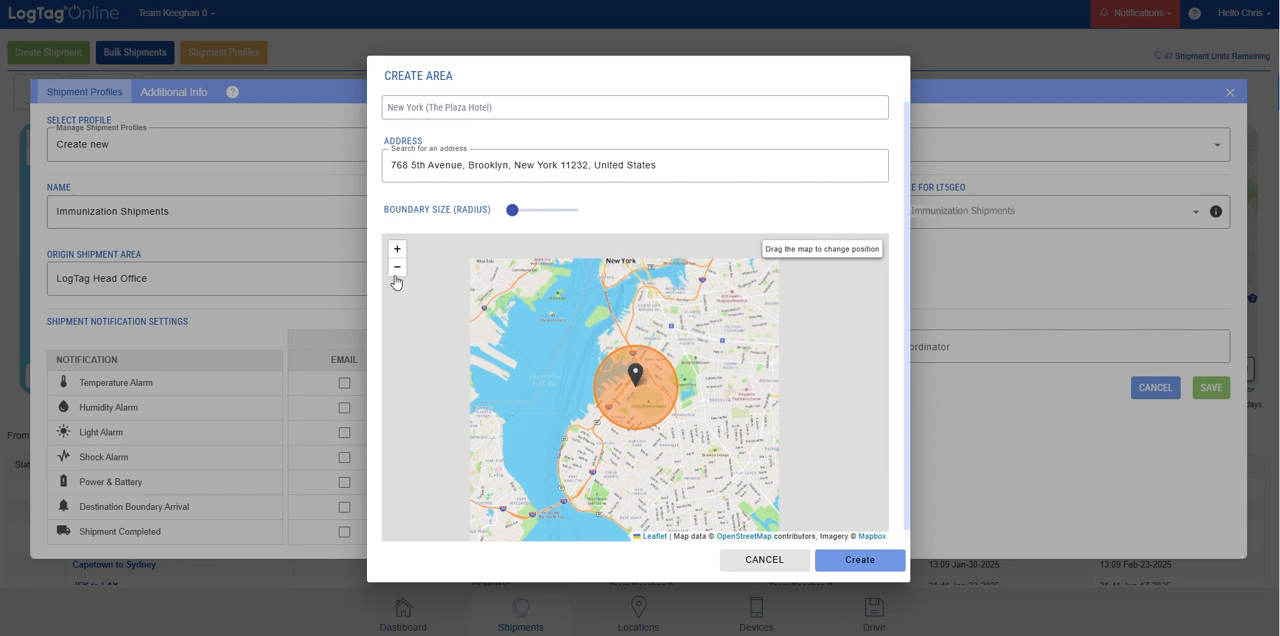
{"action": "left_click", "coordinate": [397, 248]}
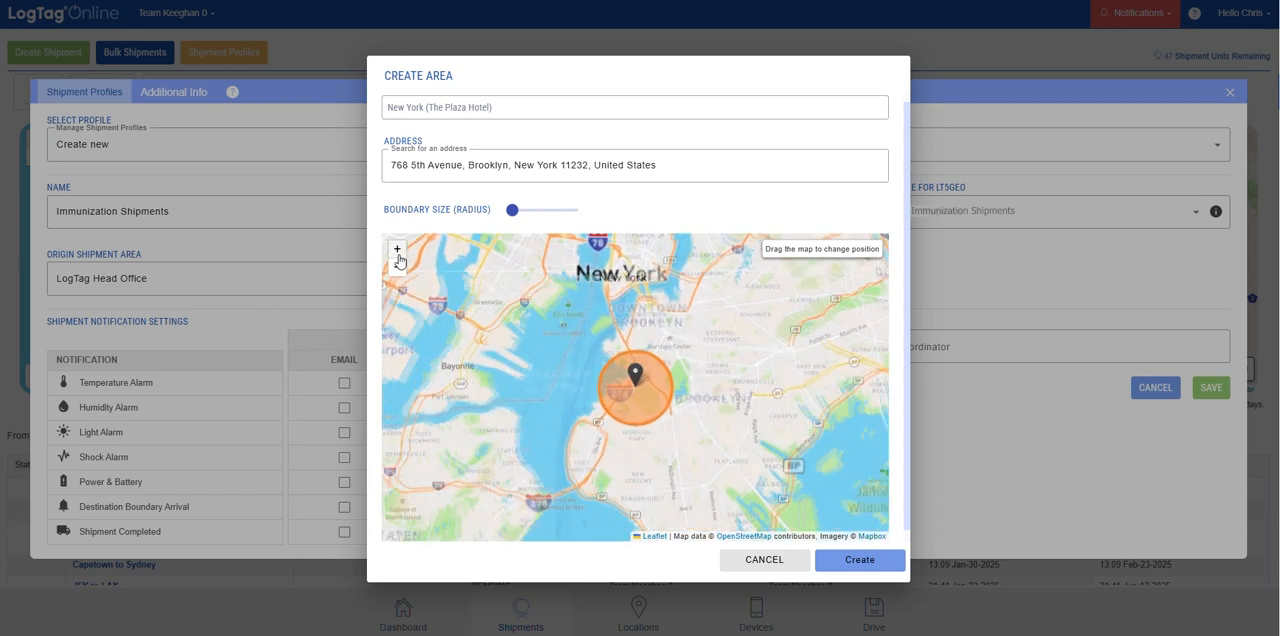
Adjust the boundary radius and create the New York (The Plaza Hotel) destination area
{"action": "left_click_drag", "start_coordinate": [513, 210], "coordinate": [540, 210]}
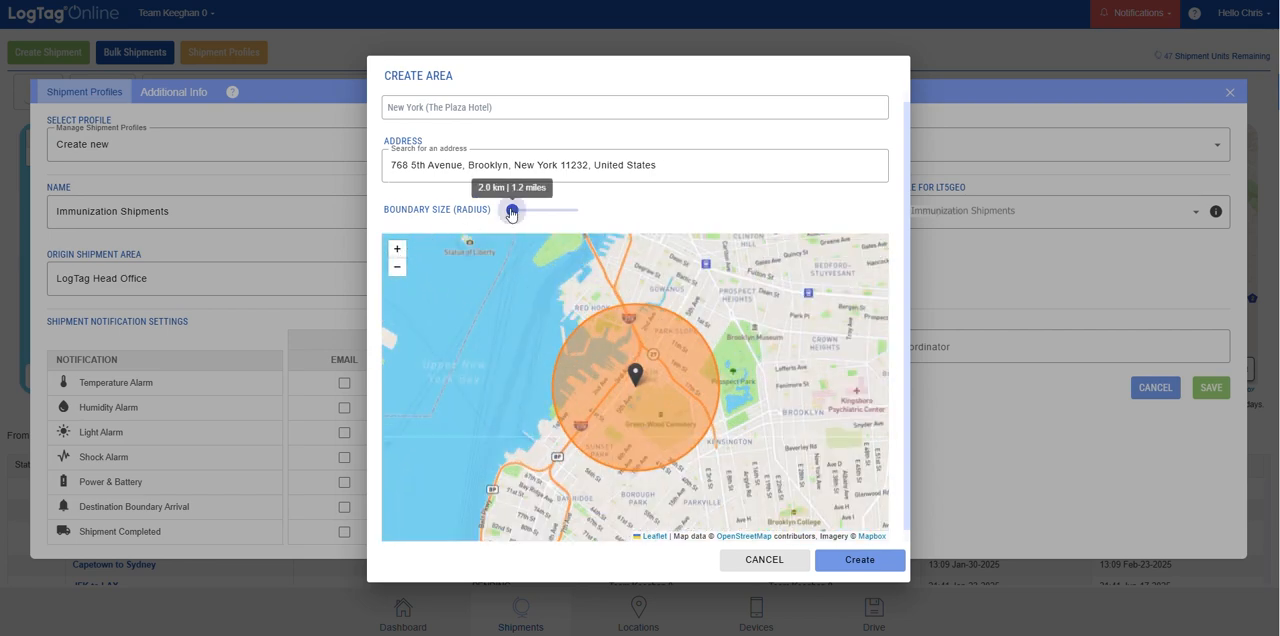
{"action": "left_click_drag", "start_coordinate": [509, 211], "coordinate": [513, 211]}
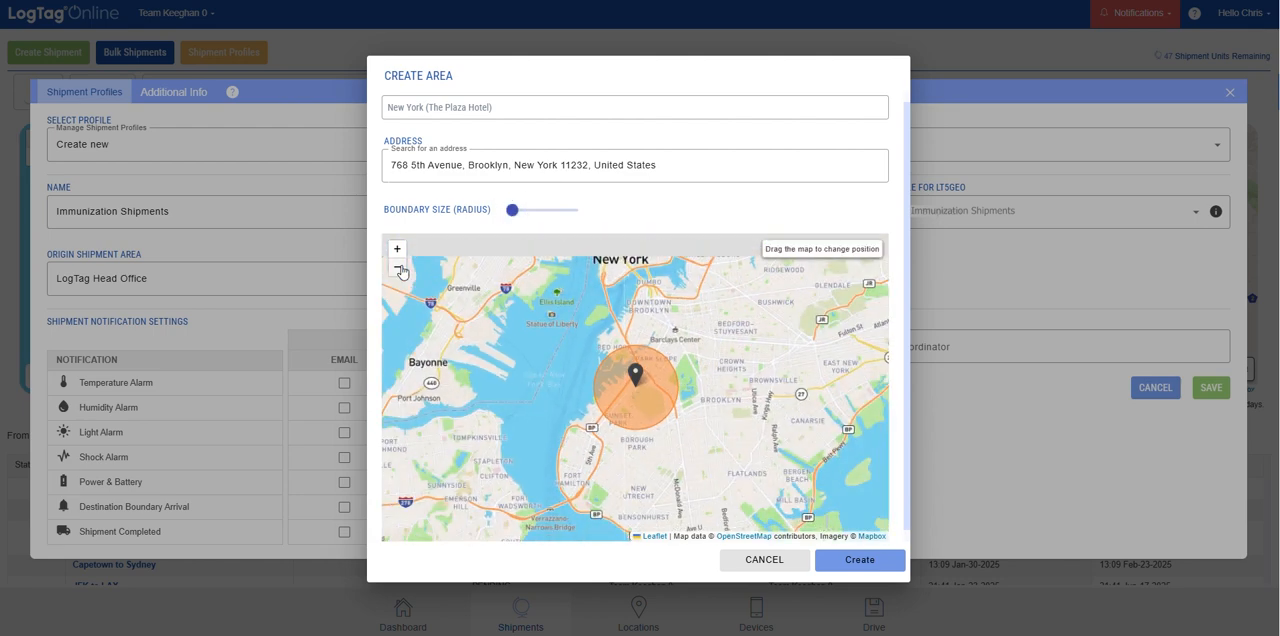
{"action": "left_click", "coordinate": [396, 248]}
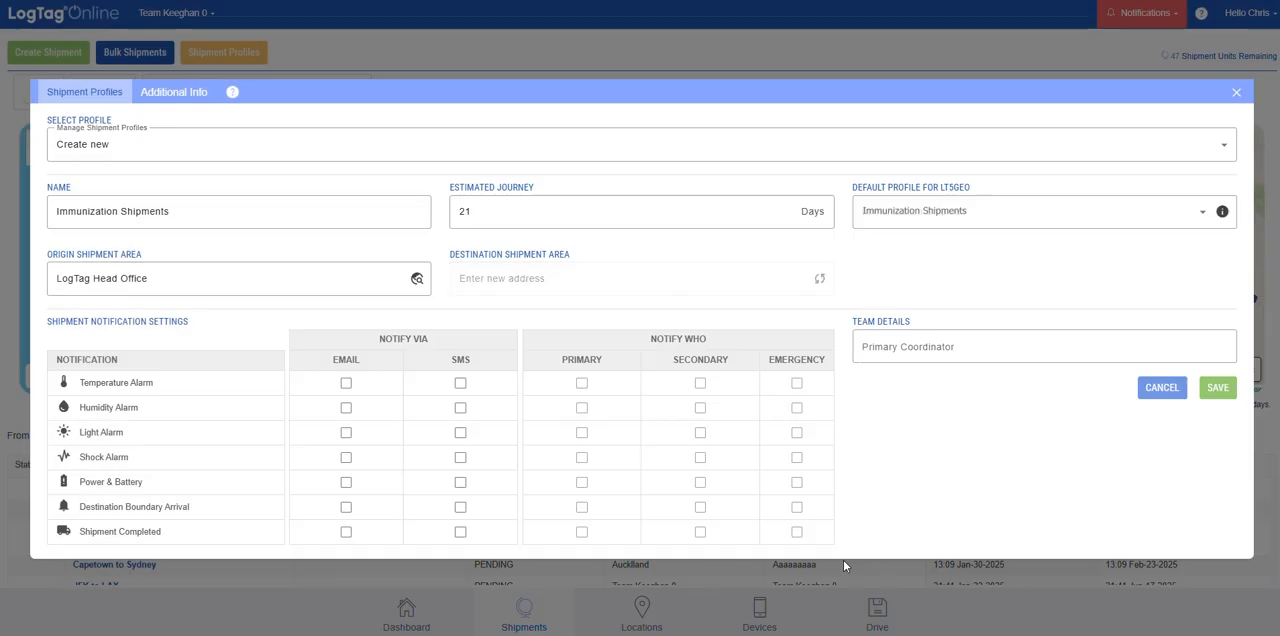
{"action": "type", "text": "New York (The Plaza Hotel)"}
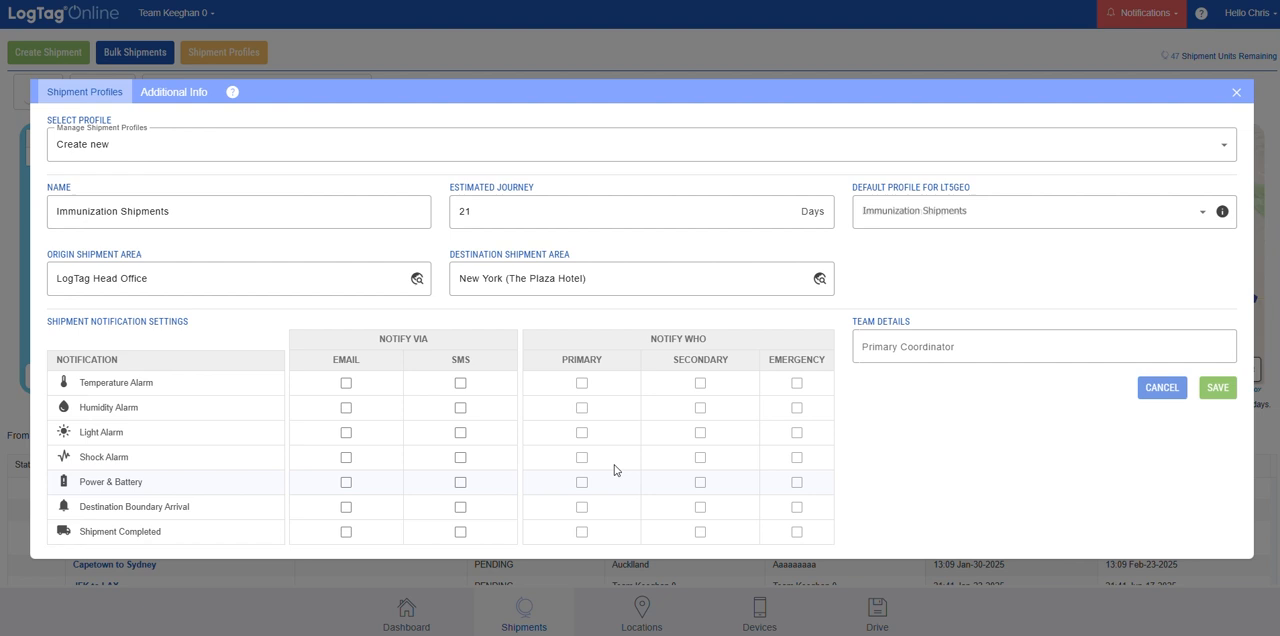
Send all notifications by email and SMS to primary, secondary and emergency coordinators, then save the profile
{"action": "left_click", "coordinate": [345, 407]}
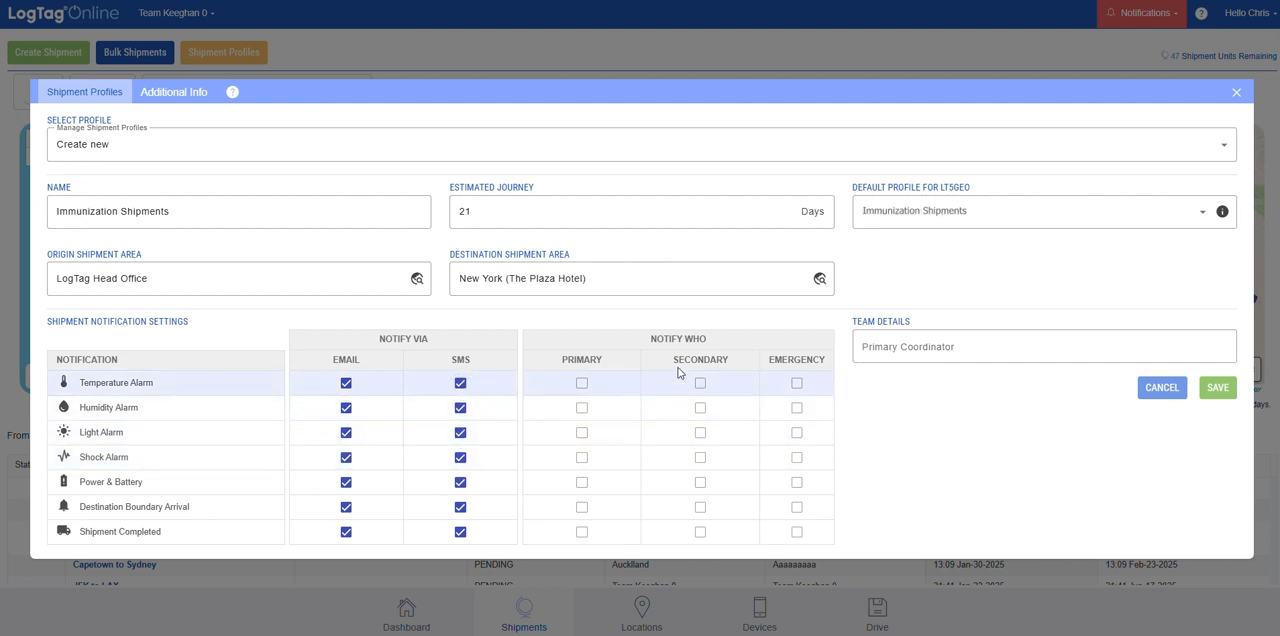
{"action": "left_click", "coordinate": [1043, 346]}
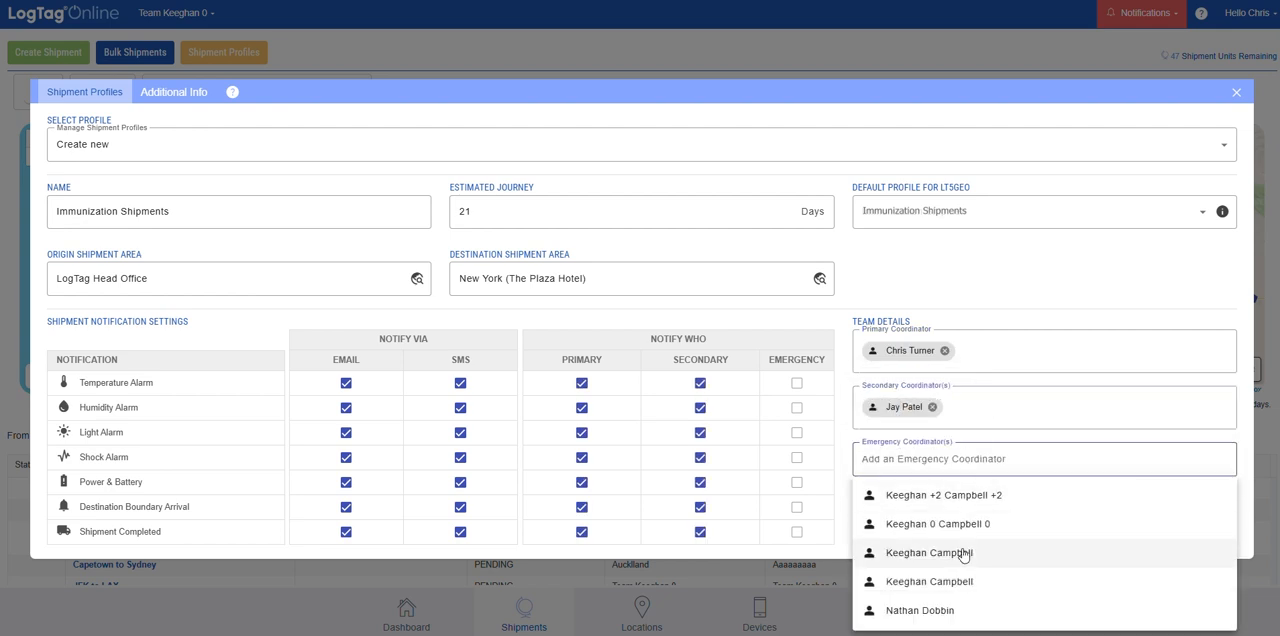
{"action": "left_click", "coordinate": [928, 552]}
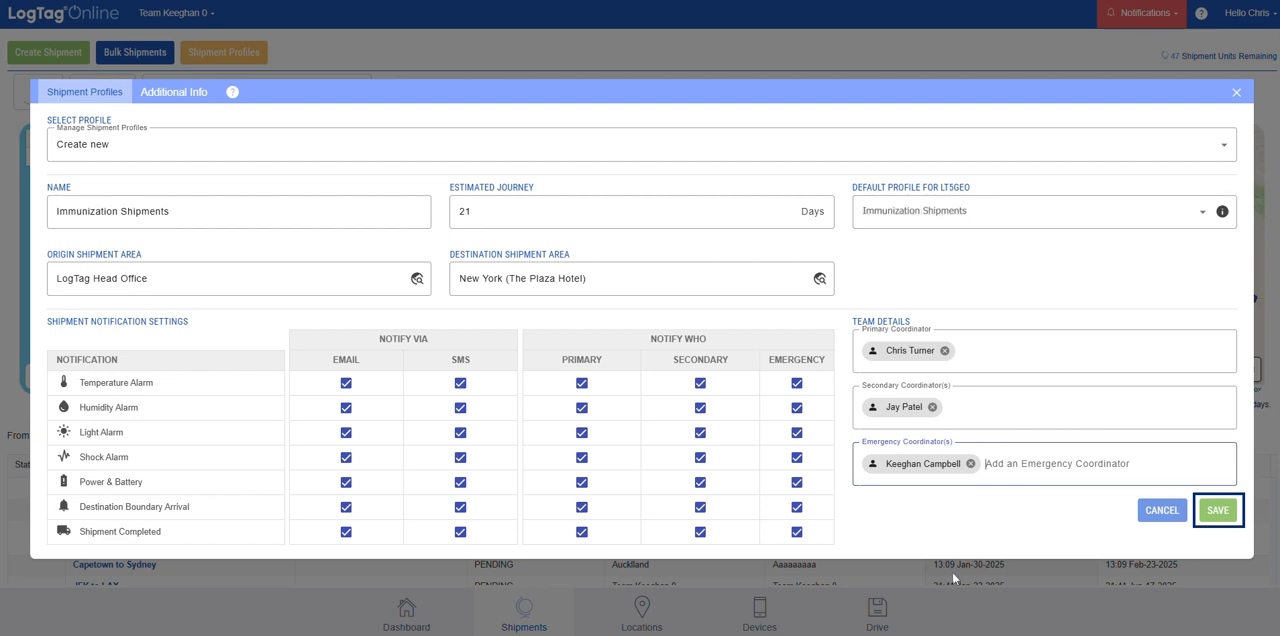
{"action": "left_click", "coordinate": [1217, 510]}
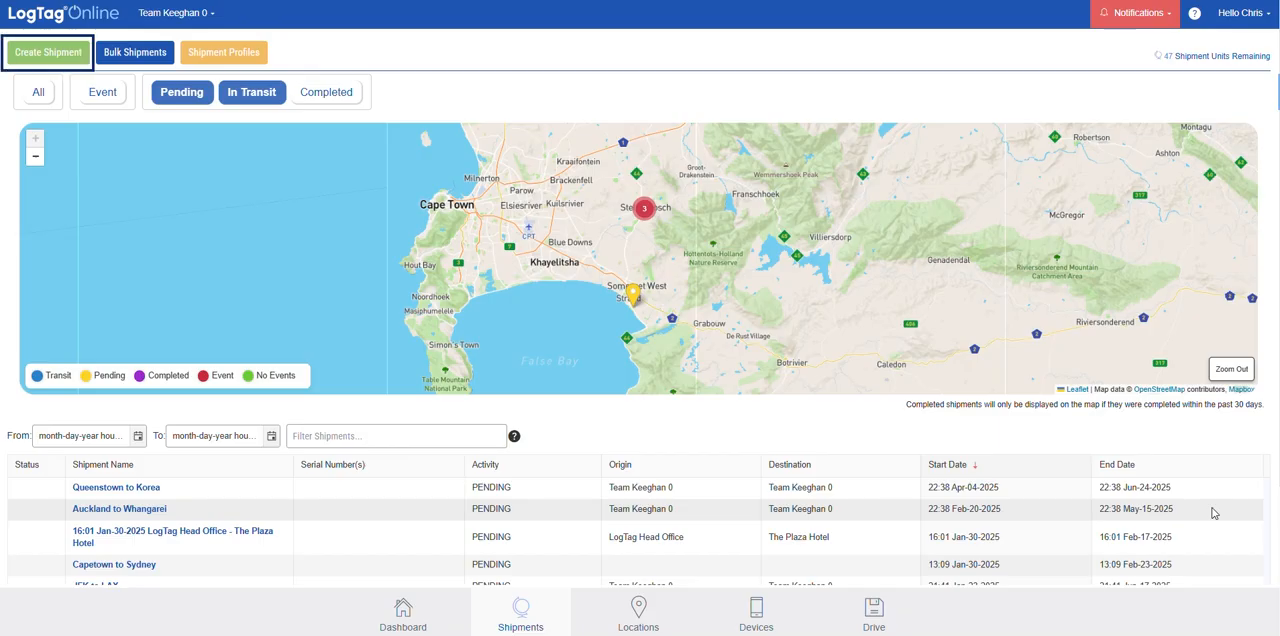
Create and submit a new shipment from the Immunization Shipments profile
{"action": "left_click", "coordinate": [46, 51]}
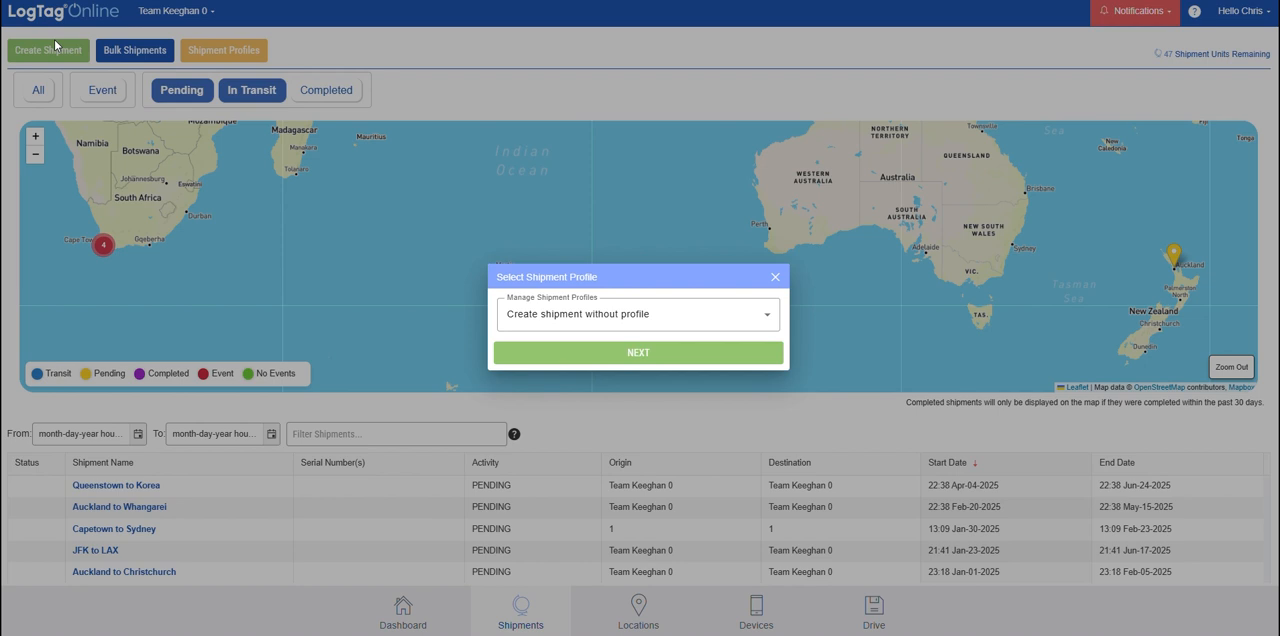
{"action": "mouse_move", "coordinate": [578, 181]}
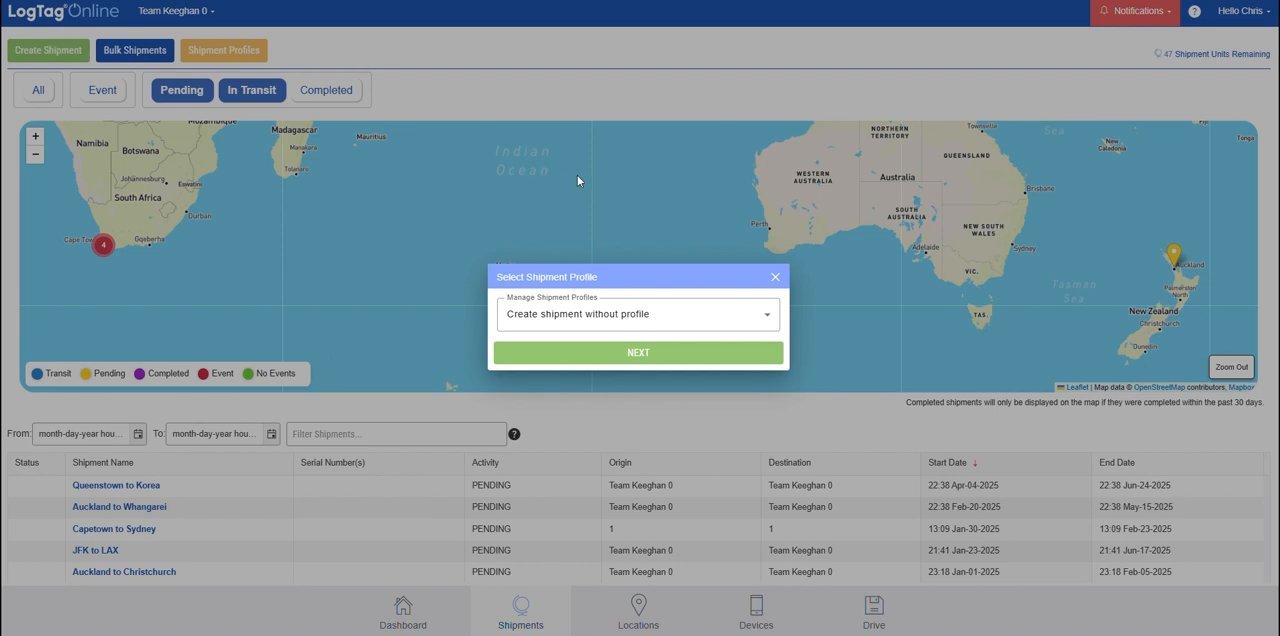
{"action": "left_click", "coordinate": [637, 314]}
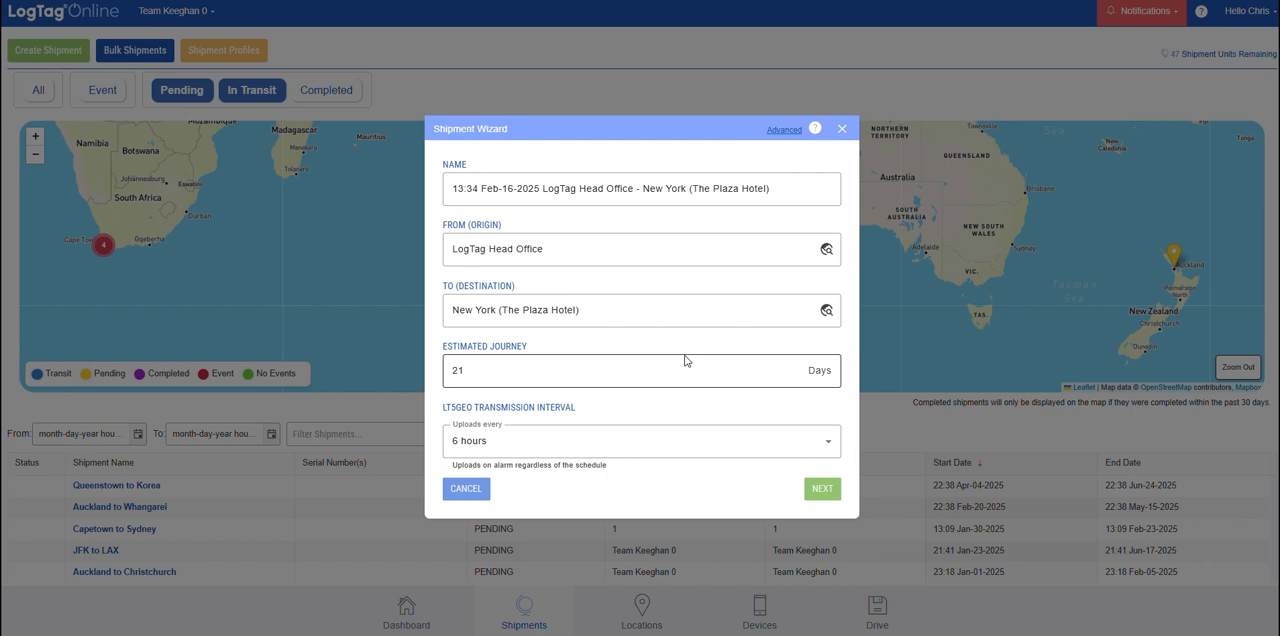
{"action": "left_click", "coordinate": [821, 488]}
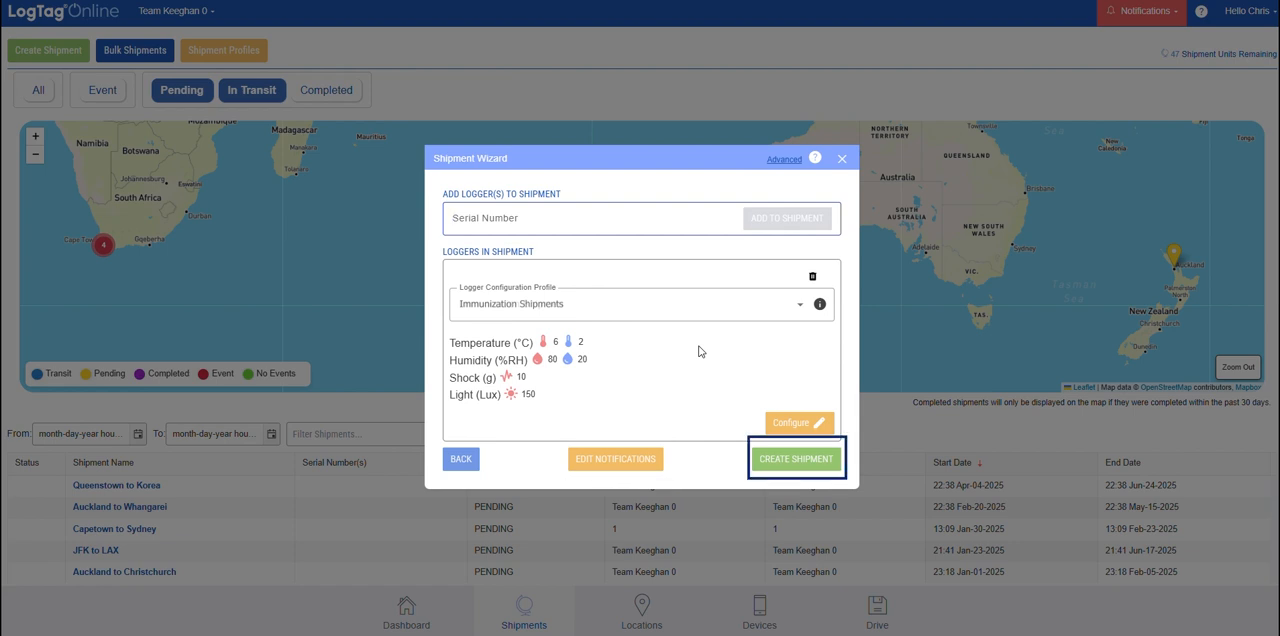
{"action": "left_click", "coordinate": [795, 458]}
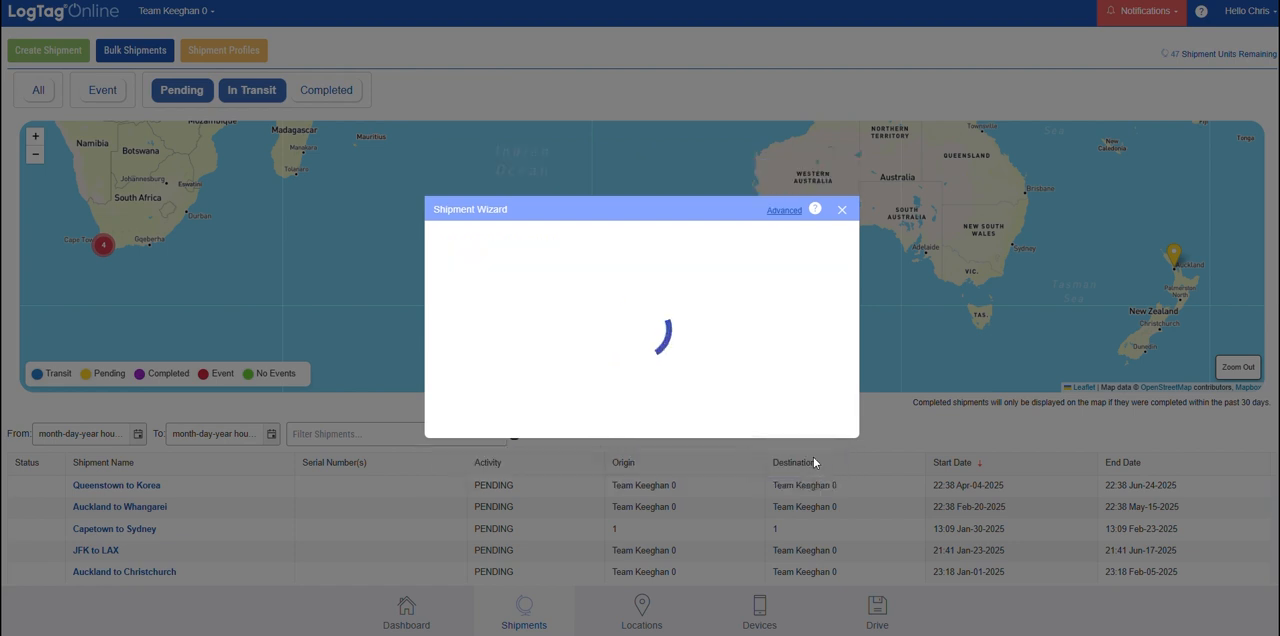
Mark the LogTag Head Office to New York (The Plaza Hotel) shipment as COMPLETED from its Shipment Info
{"action": "left_click", "coordinate": [841, 209]}
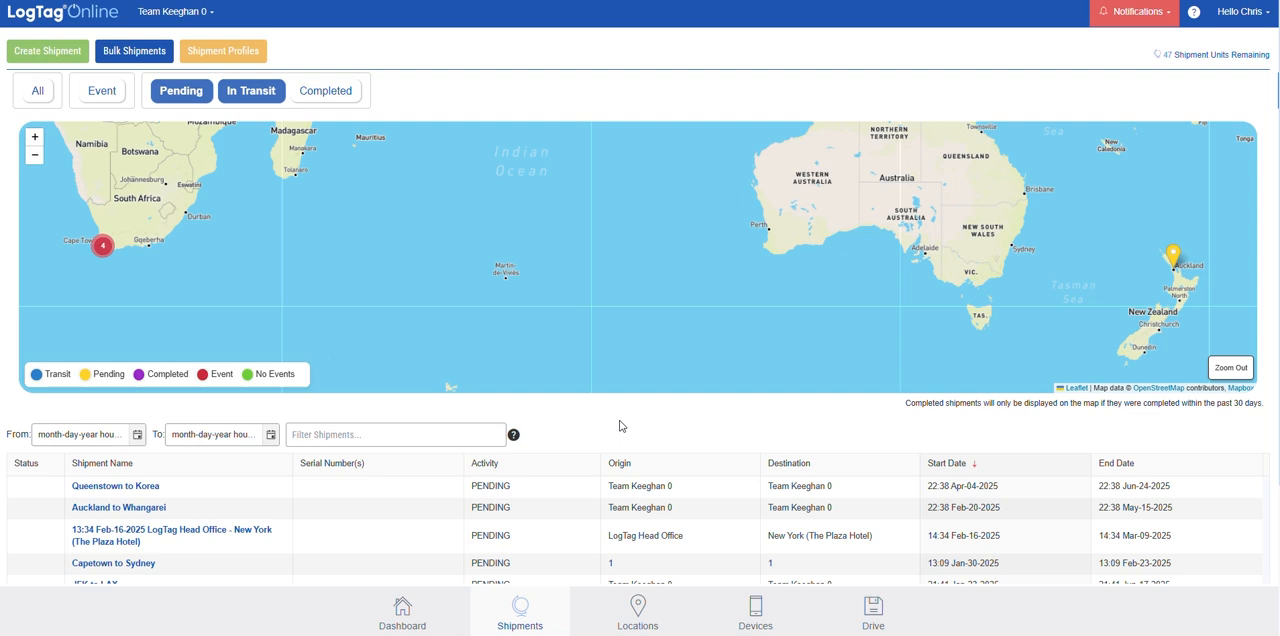
{"action": "left_click", "coordinate": [172, 535]}
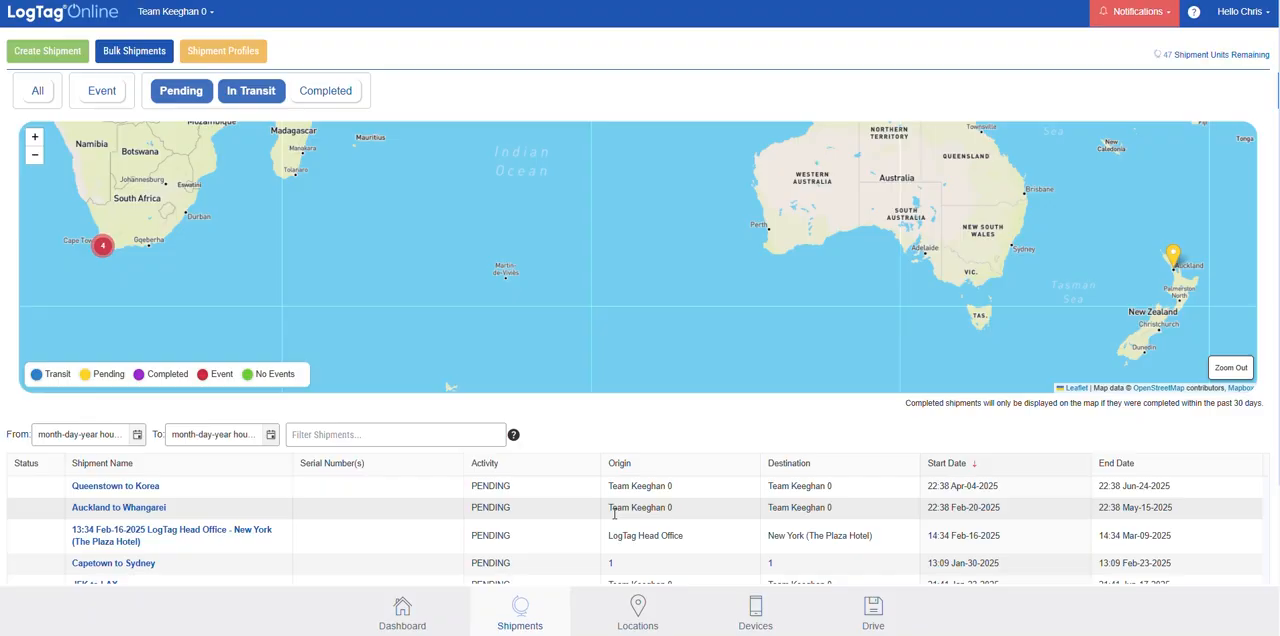
{"action": "left_click", "coordinate": [172, 535]}
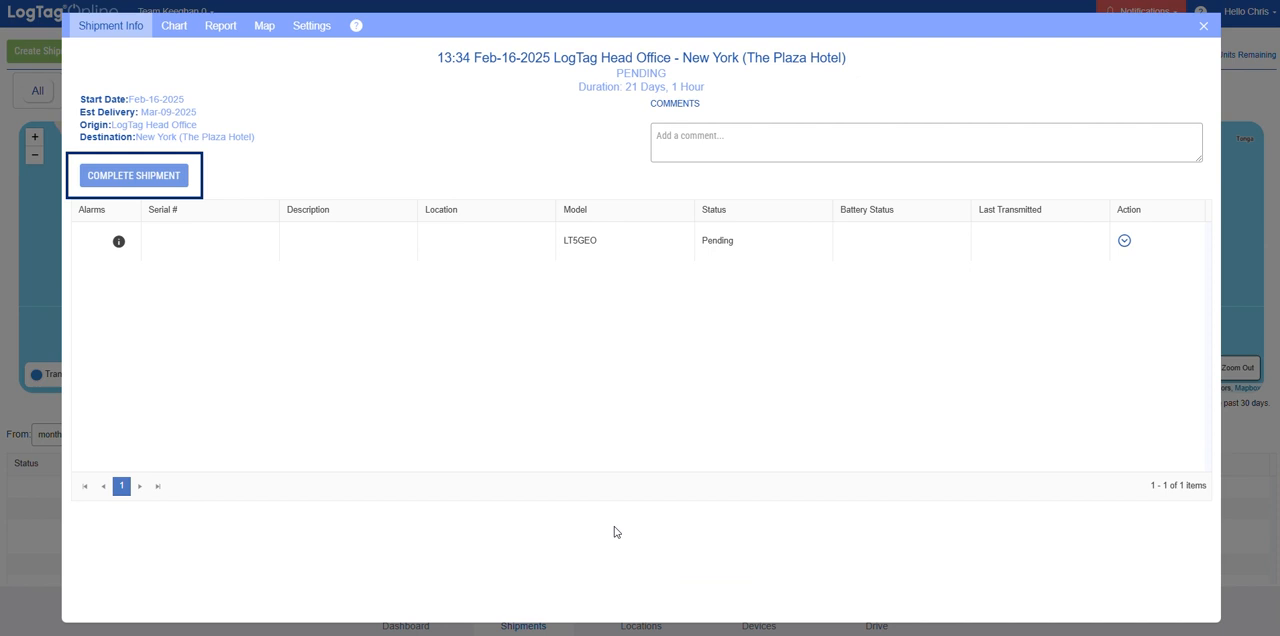
{"action": "left_click", "coordinate": [133, 175]}
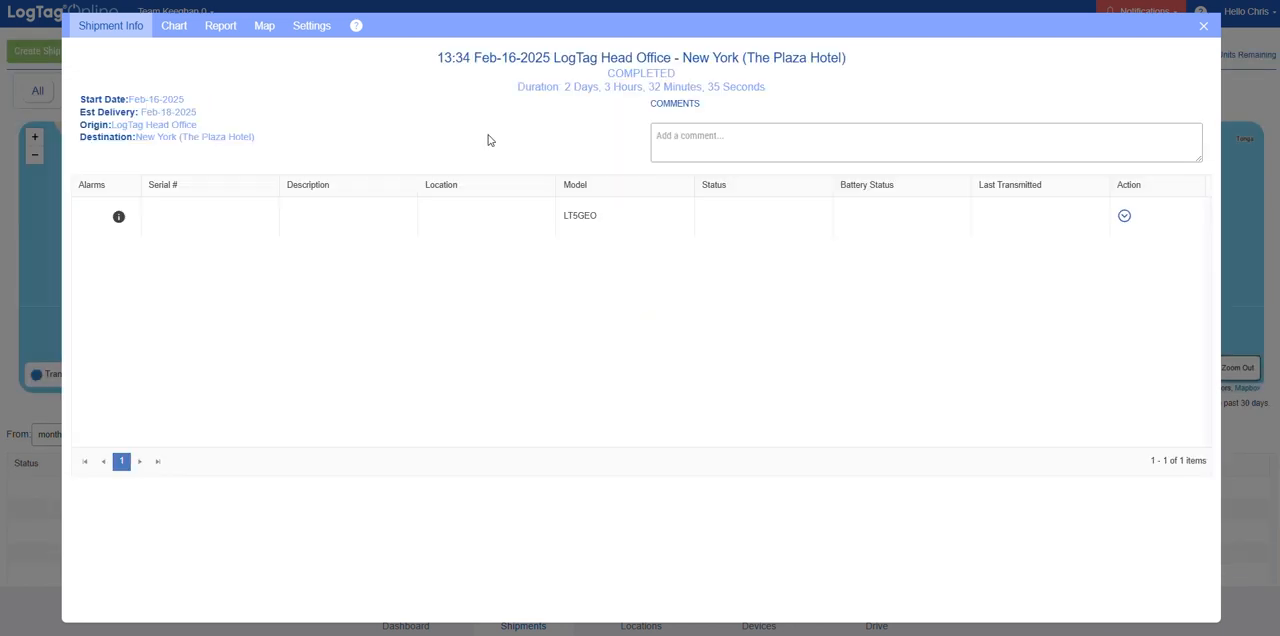
Close the completed shipment's details to return to the shipment list
{"action": "left_click", "coordinate": [1203, 25]}
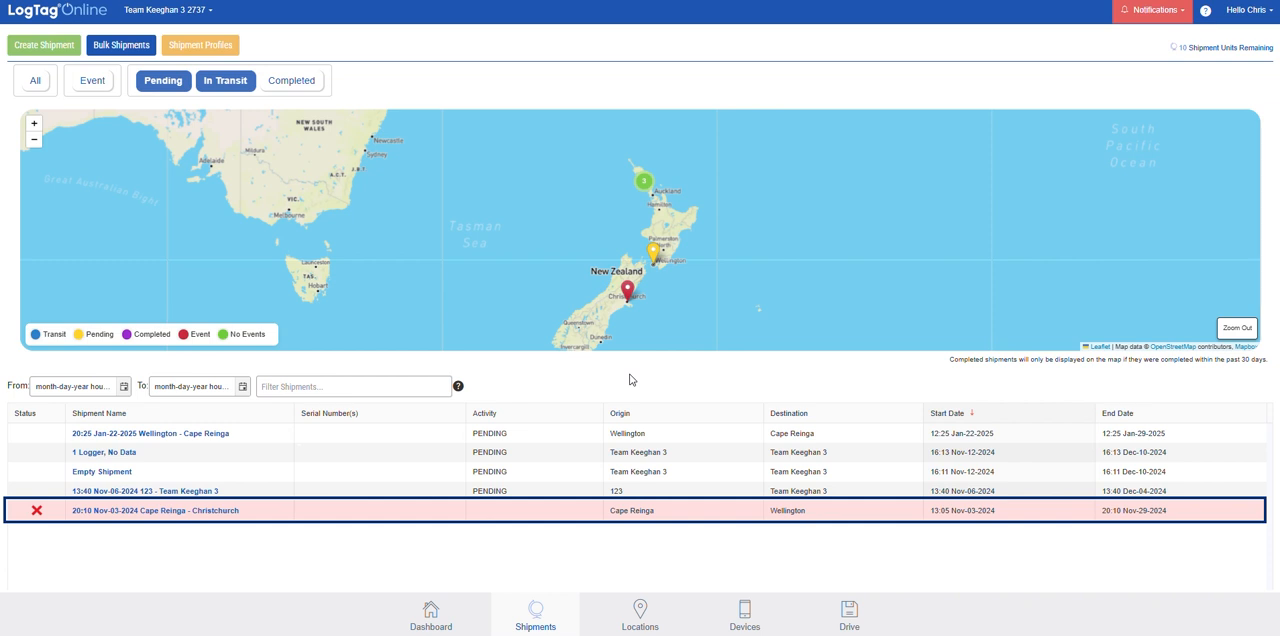
View the Cape Reinga - Christchurch shipment's route and alarm markers on its Map
{"action": "left_click", "coordinate": [155, 510]}
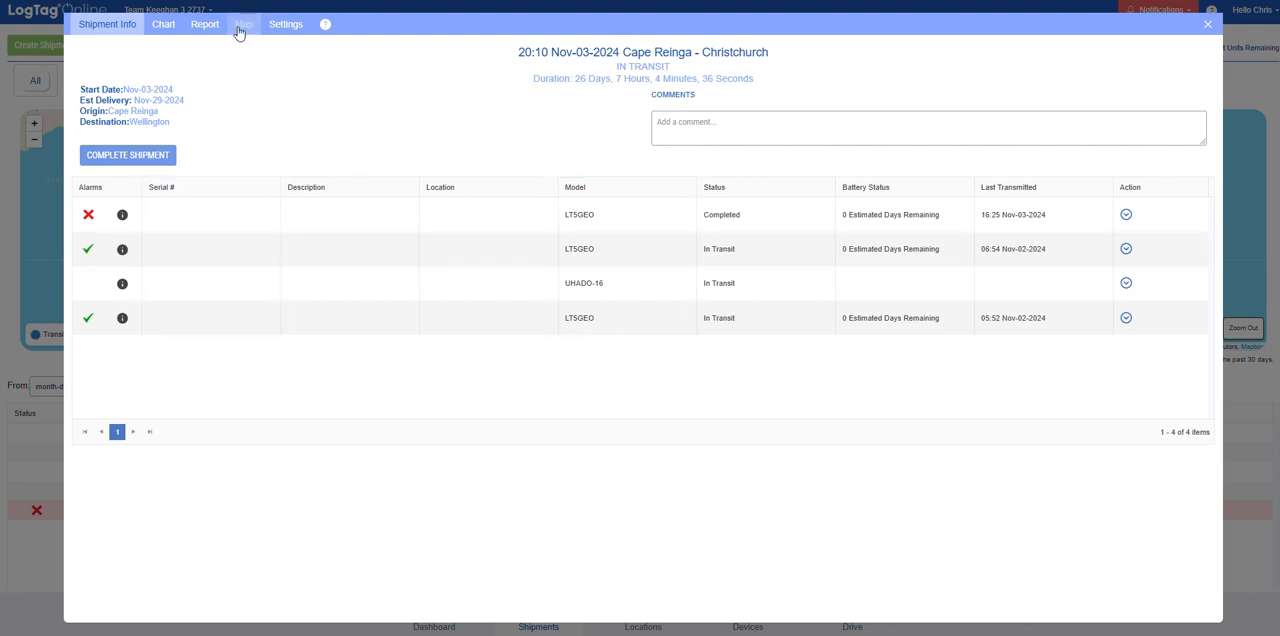
{"action": "left_click", "coordinate": [243, 24]}
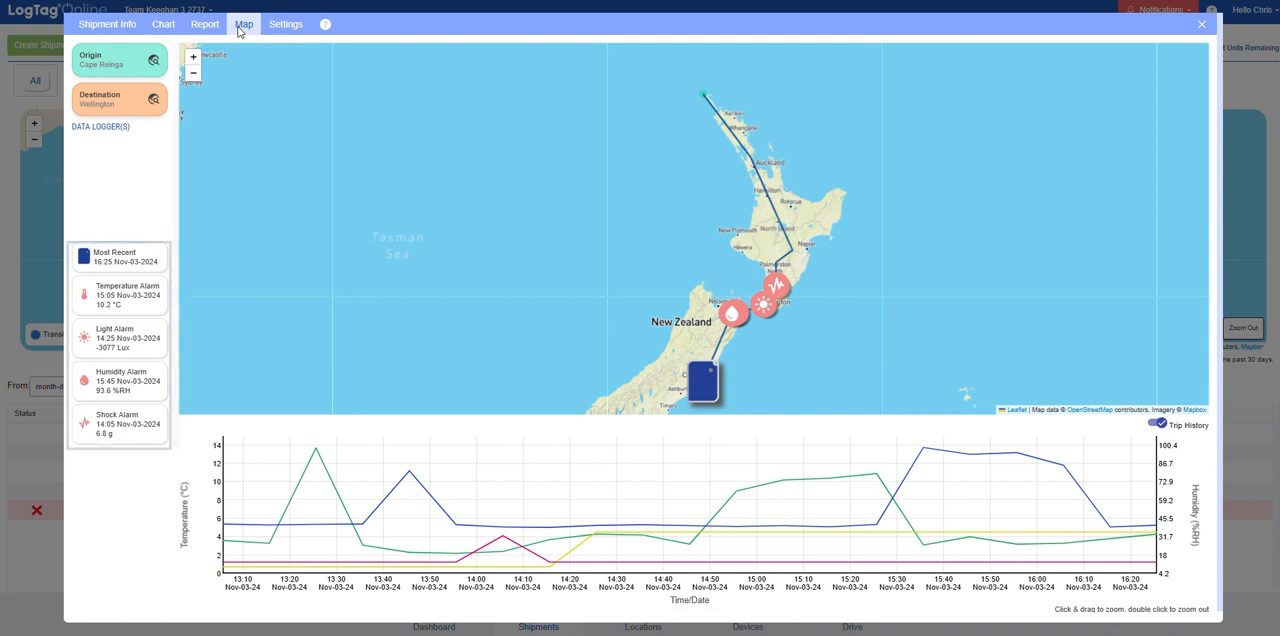
{"action": "left_click", "coordinate": [118, 257]}
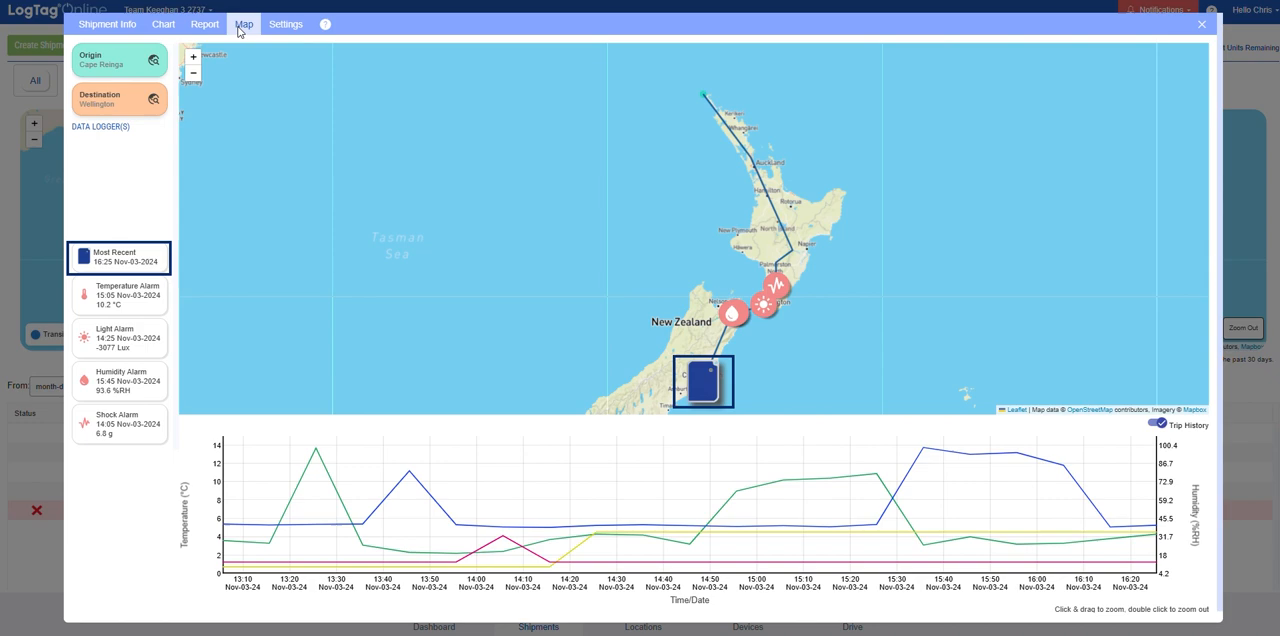
{"action": "left_click", "coordinate": [118, 257]}
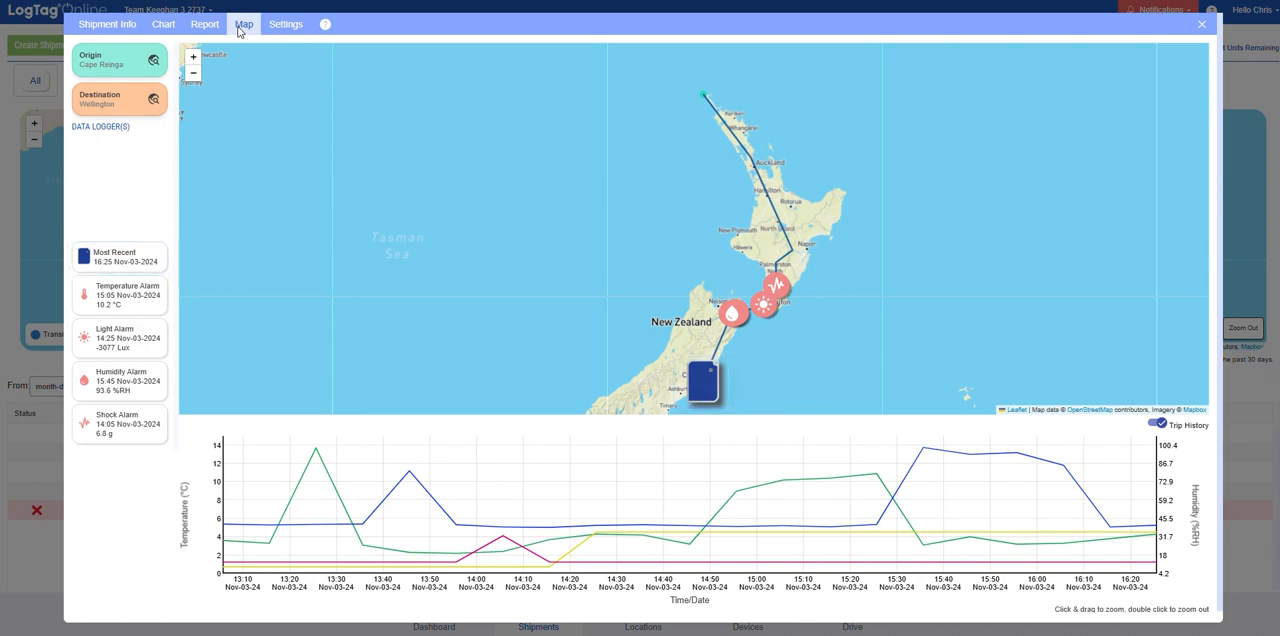
{"action": "left_click", "coordinate": [119, 295]}
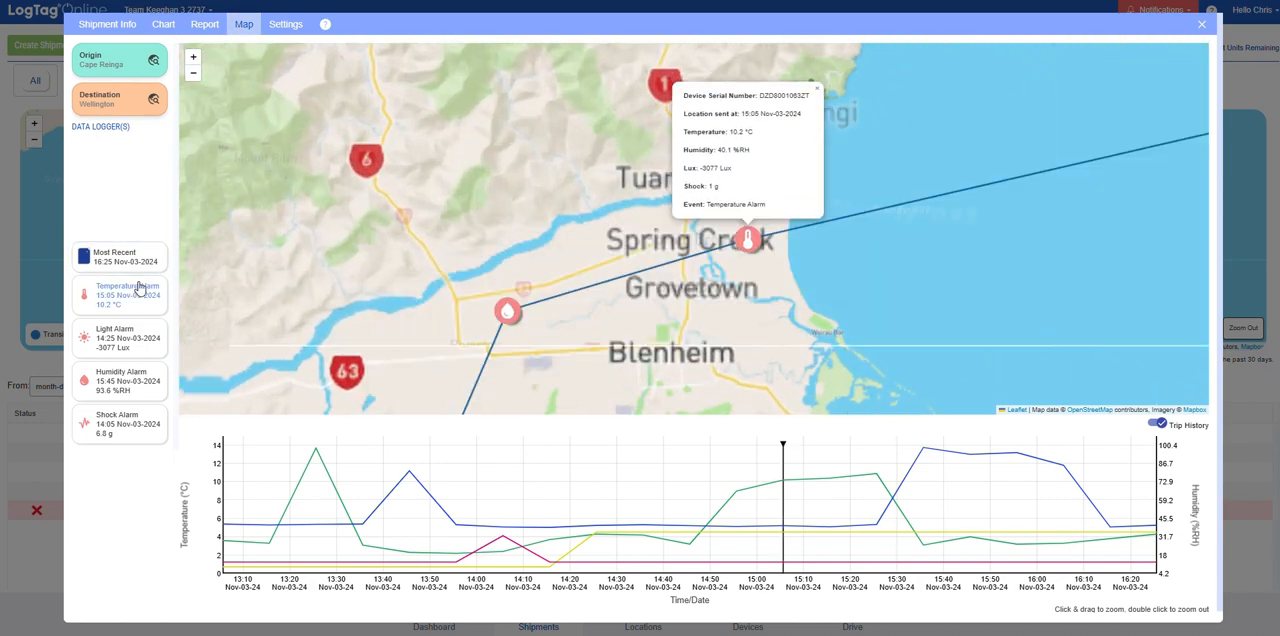
{"action": "left_click", "coordinate": [120, 381]}
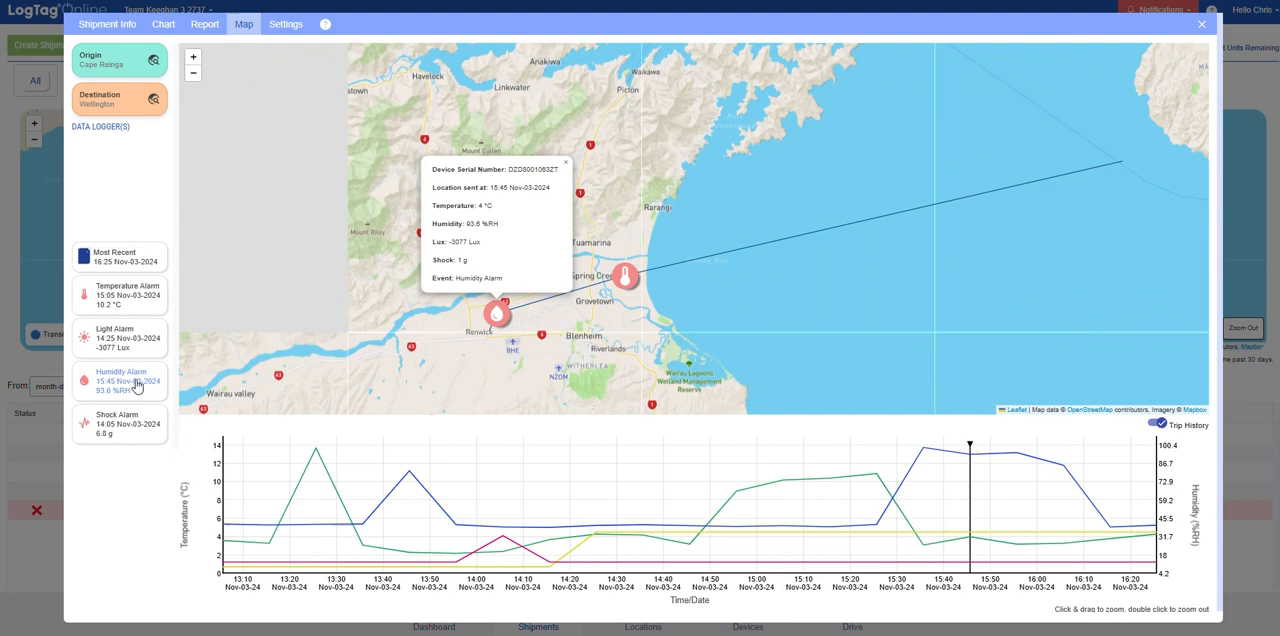
{"action": "left_click", "coordinate": [118, 423]}
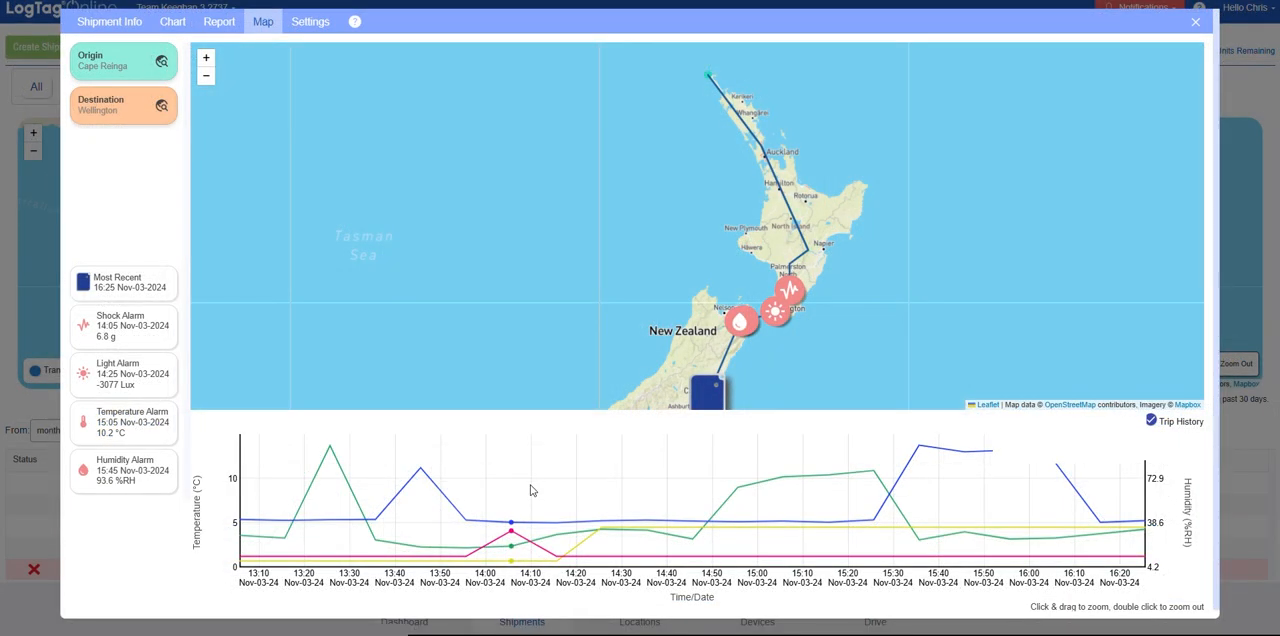
{"action": "left_click_drag", "start_coordinate": [523, 490], "coordinate": [720, 490]}
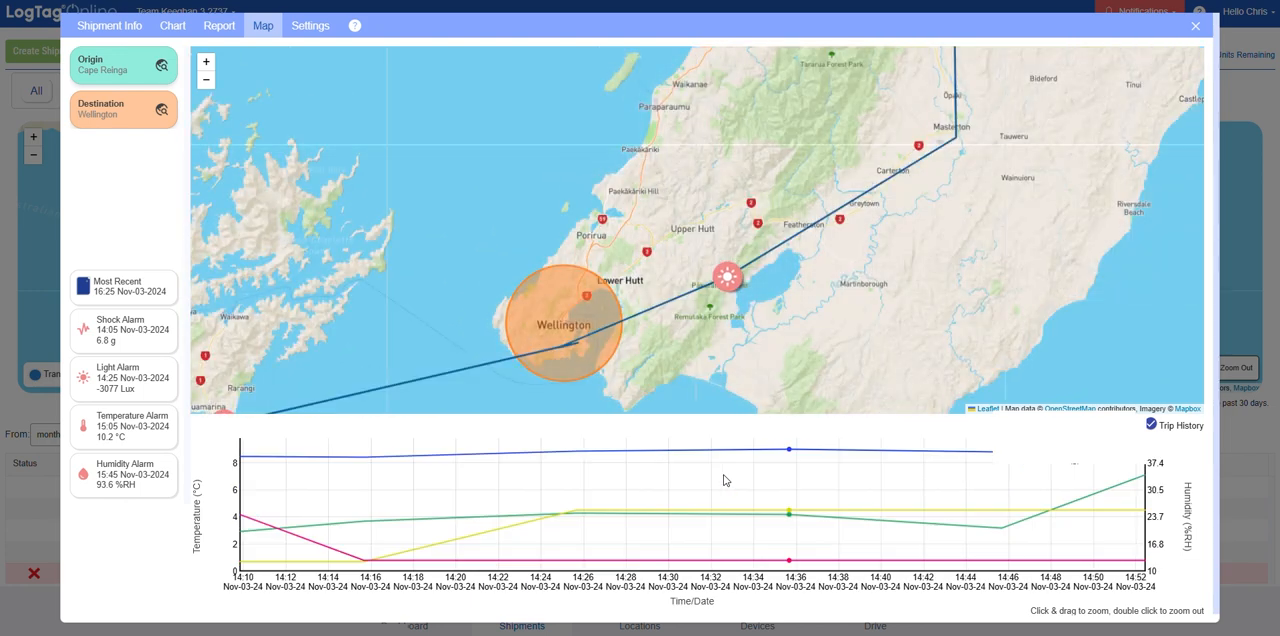
{"action": "left_click", "coordinate": [205, 79]}
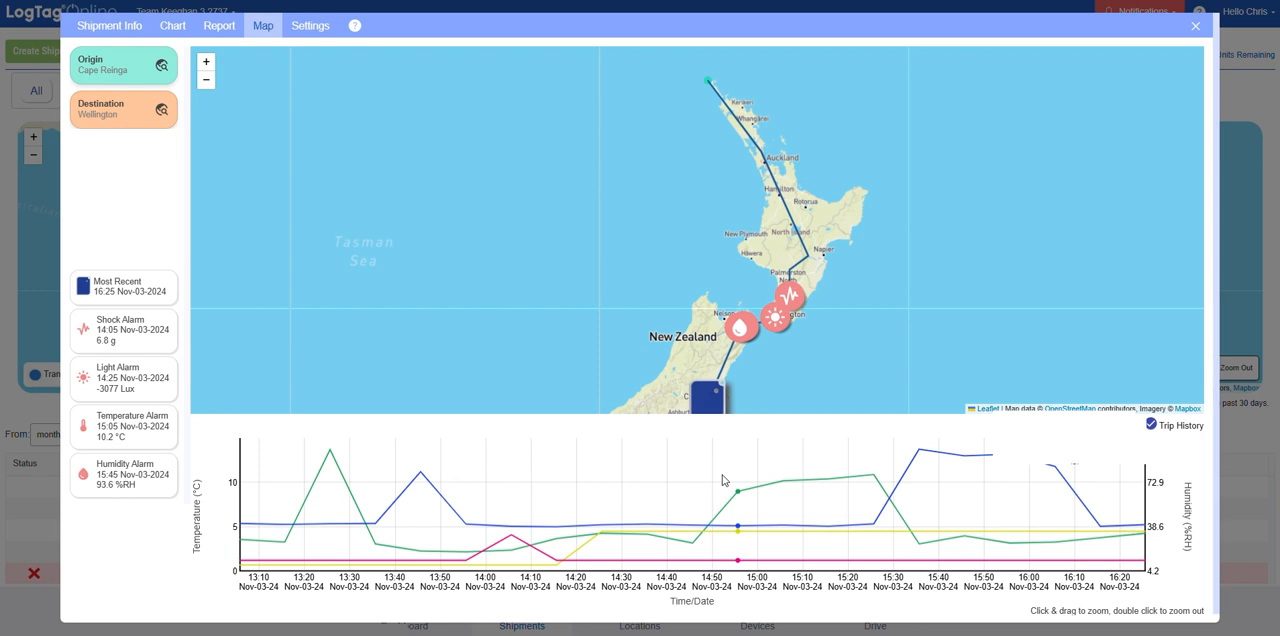
{"action": "left_click", "coordinate": [219, 25]}
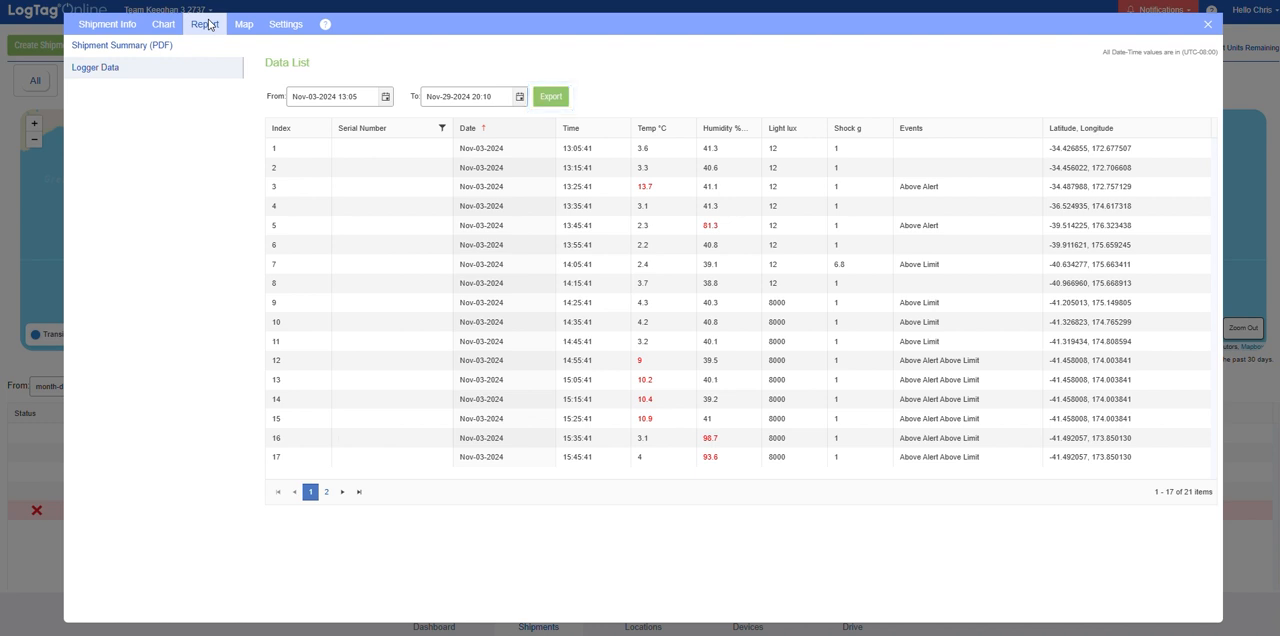
{"action": "mouse_move", "coordinate": [121, 45]}
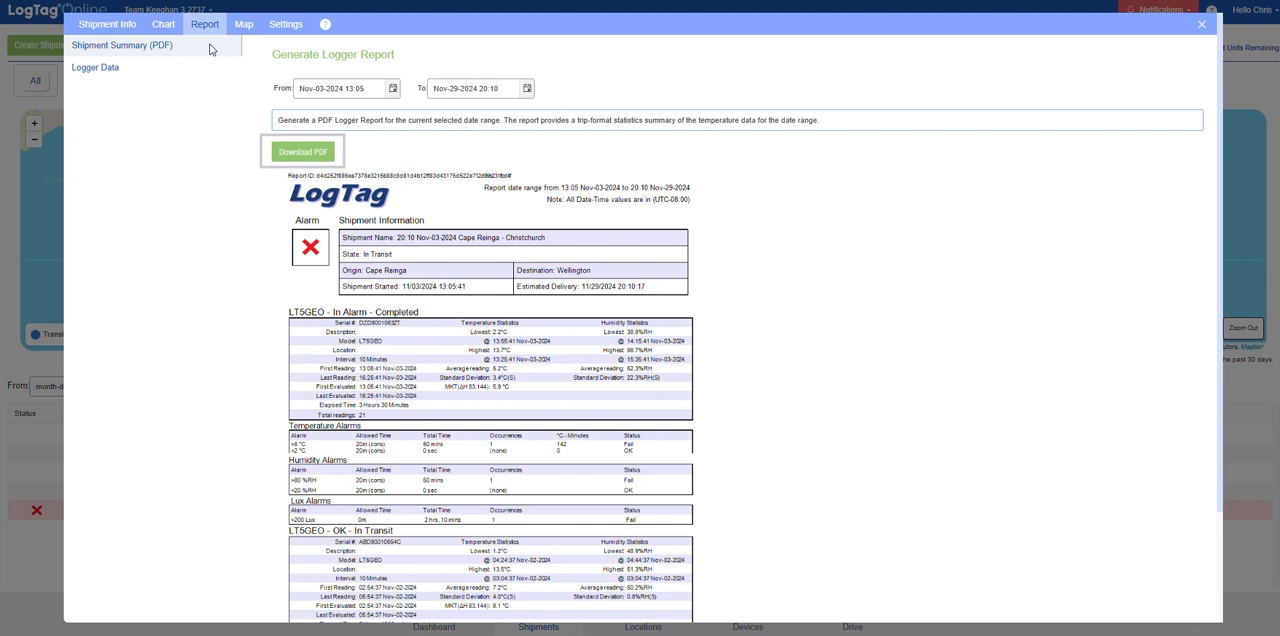
Review the shipment's temperature, humidity, light and shock readings on its Chart
{"action": "left_click", "coordinate": [162, 24]}
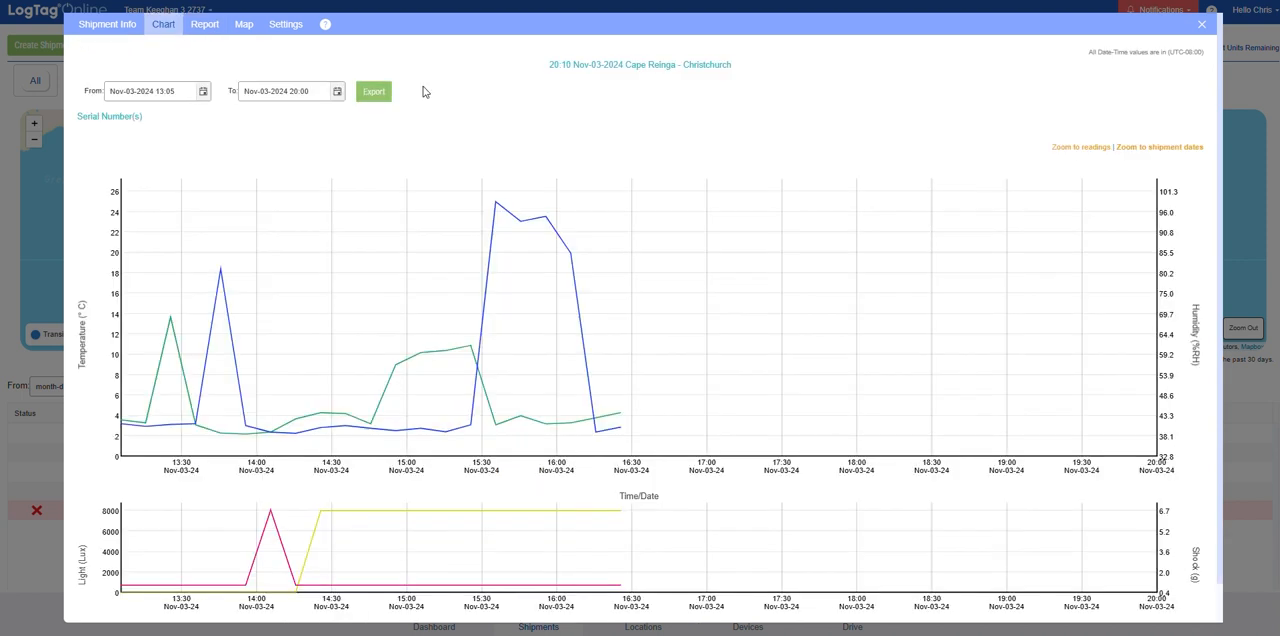
{"action": "left_click", "coordinate": [373, 91]}
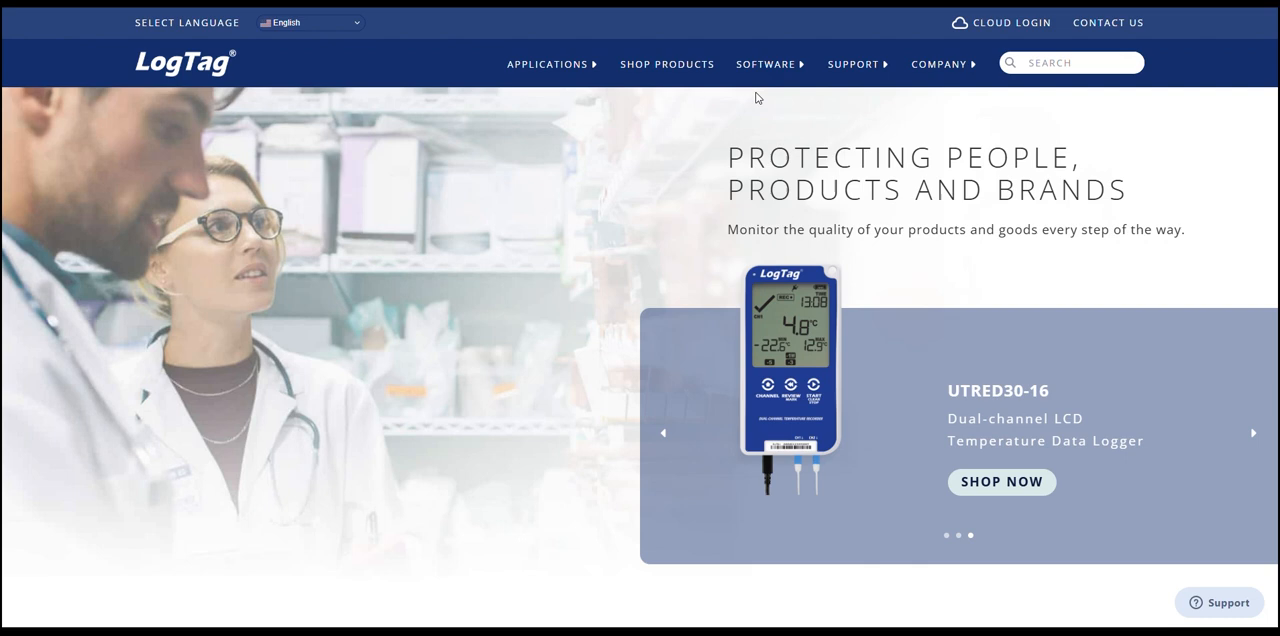
{"action": "mouse_move", "coordinate": [770, 64]}
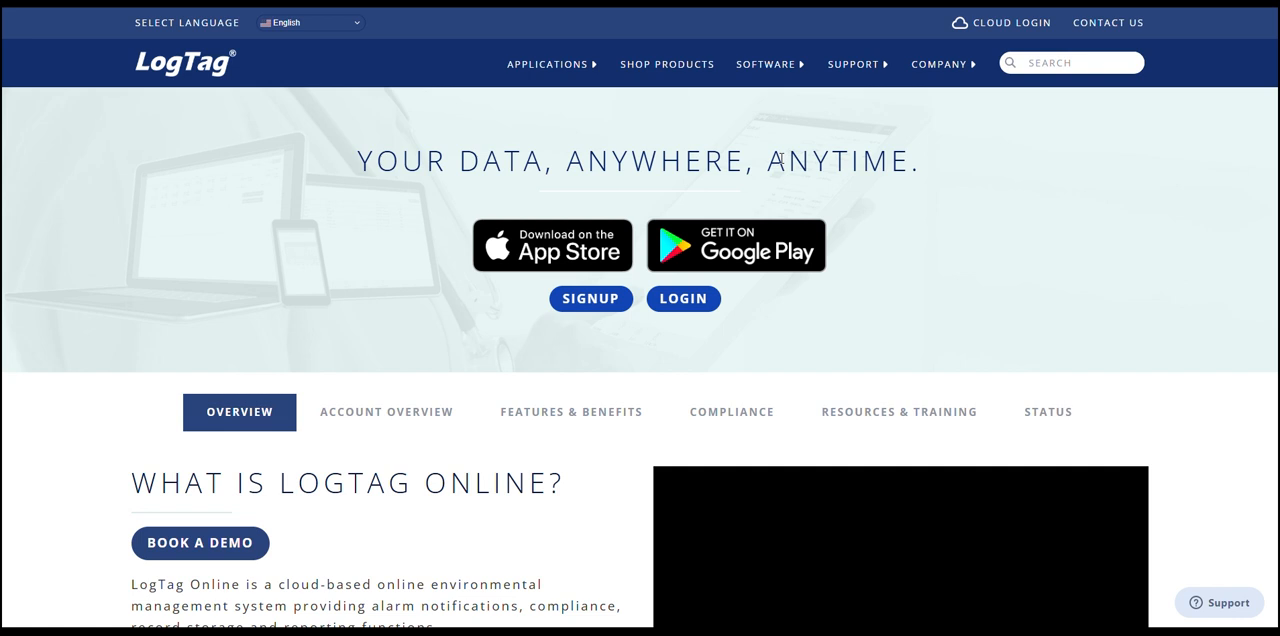
Show the LogTag Online Resources & Training guides and tutorial videos on the LogTag website
{"action": "left_click", "coordinate": [898, 411]}
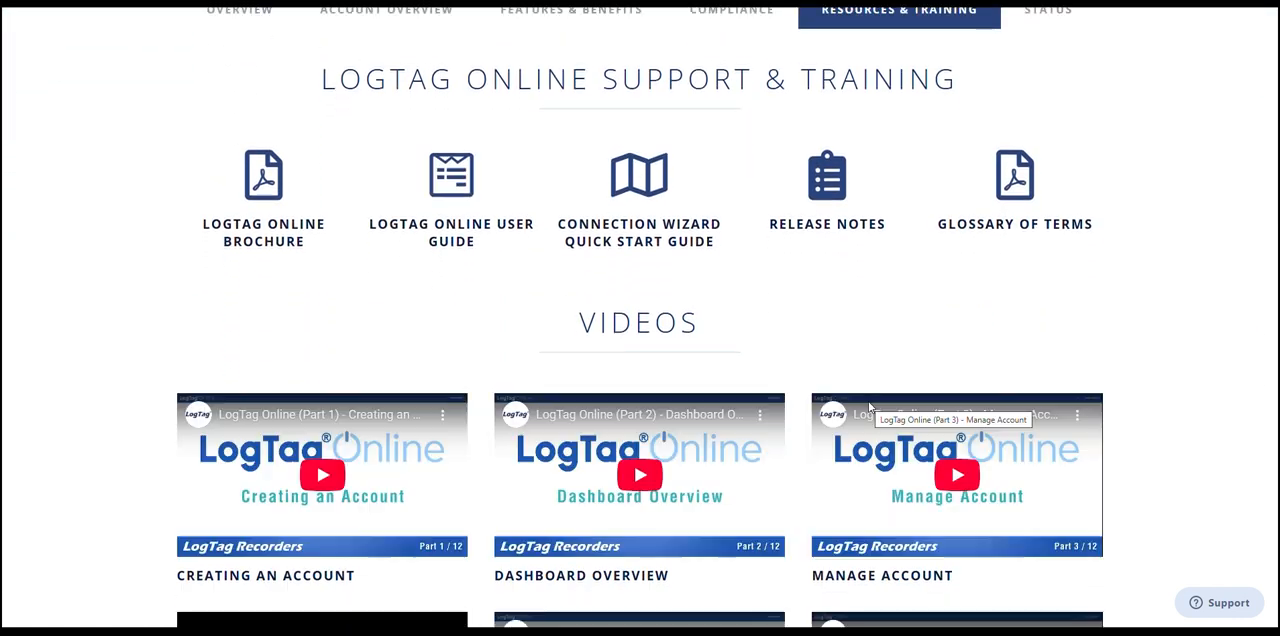